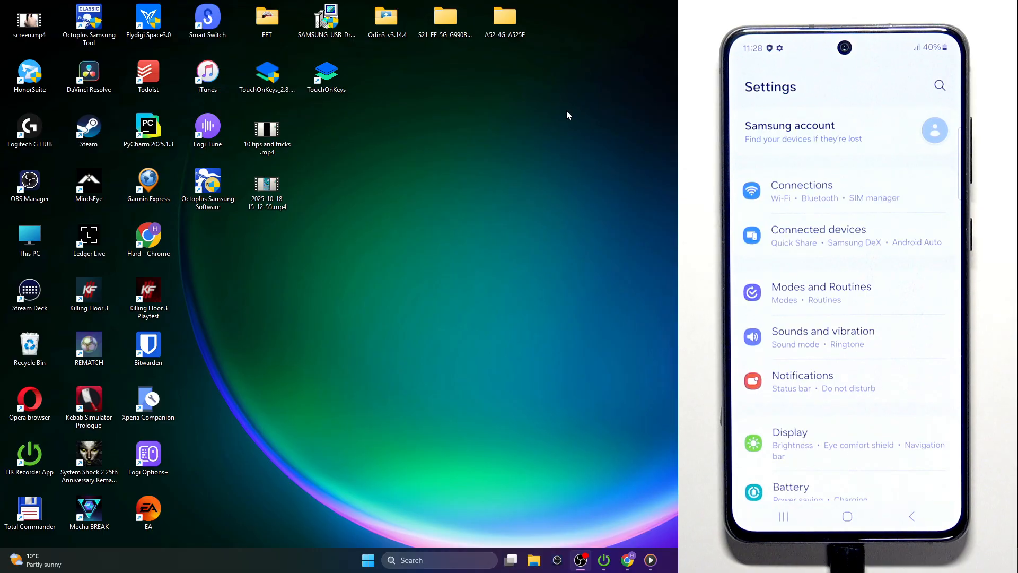
- View About phone > Software information and tap Build number to unlock Developer options
left_click(848, 517)
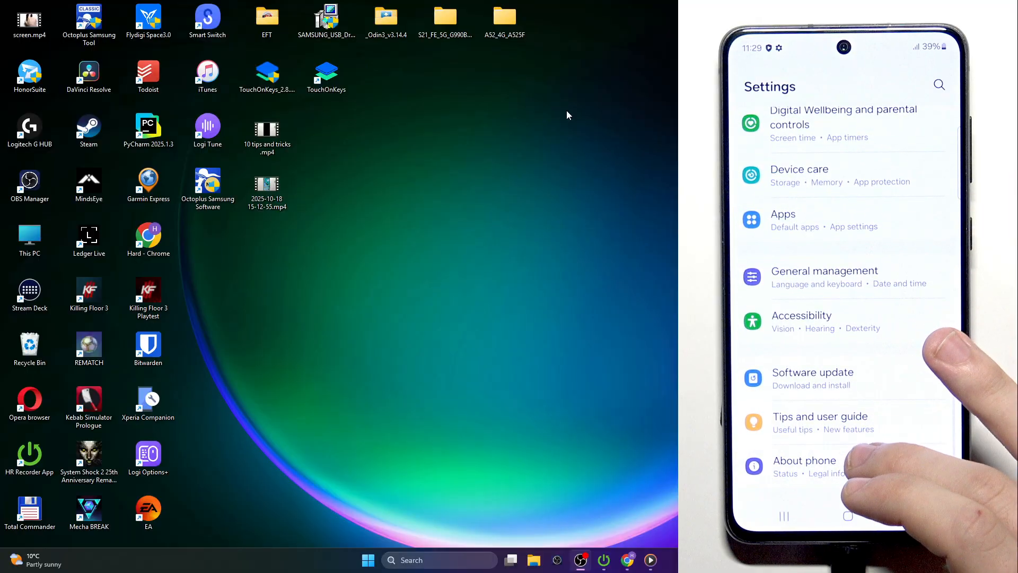
left_click(805, 466)
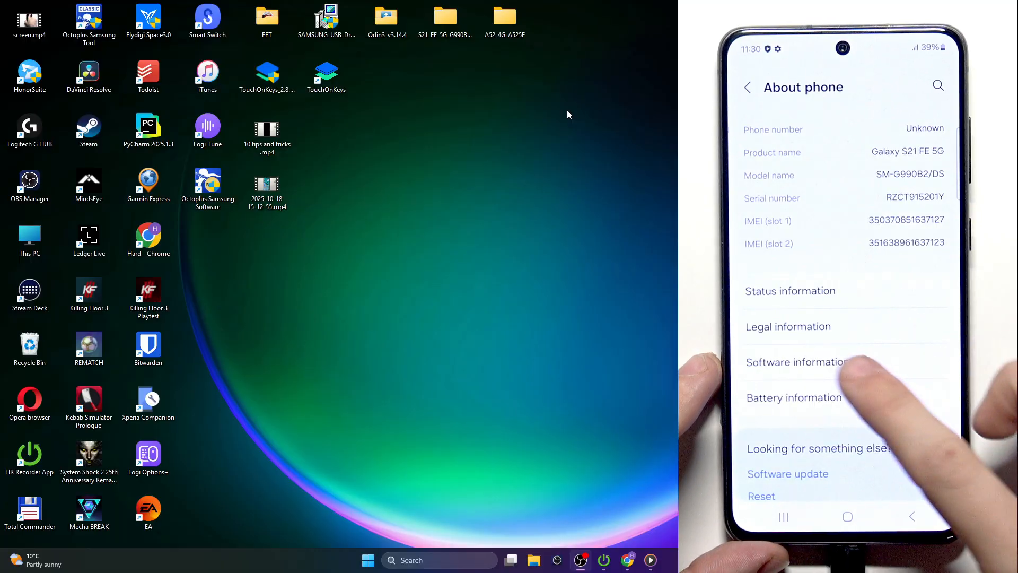
left_click(795, 361)
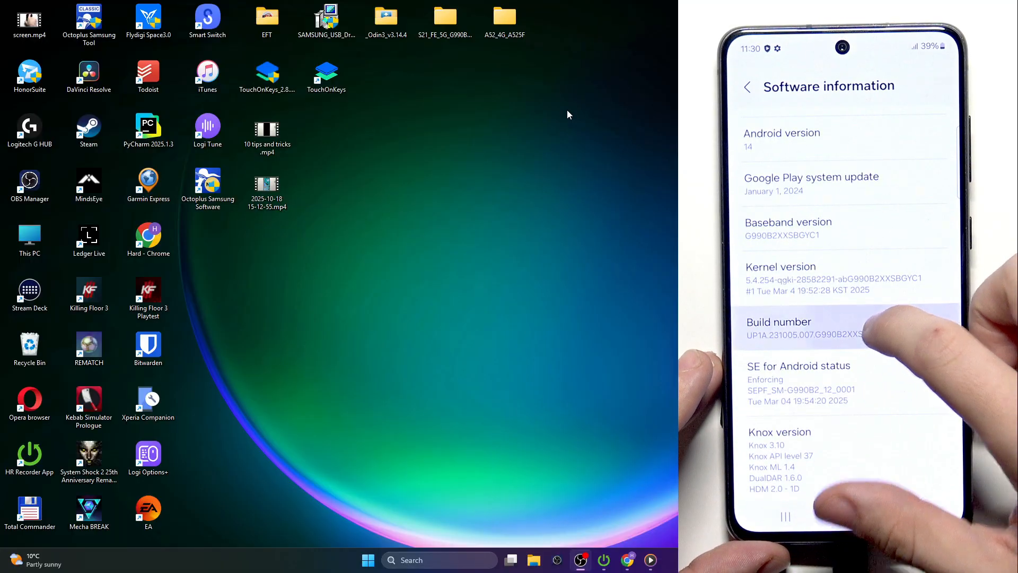
left_click(805, 327)
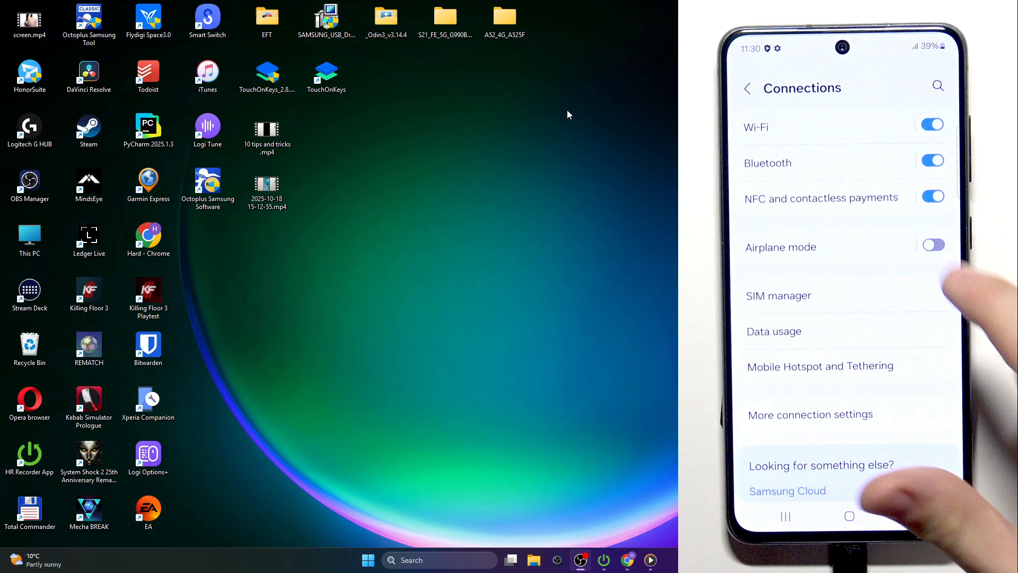
- Connect to the S29_Zagondorze 5G Wi-Fi network, correcting the password once, and return to Settings
left_click(756, 126)
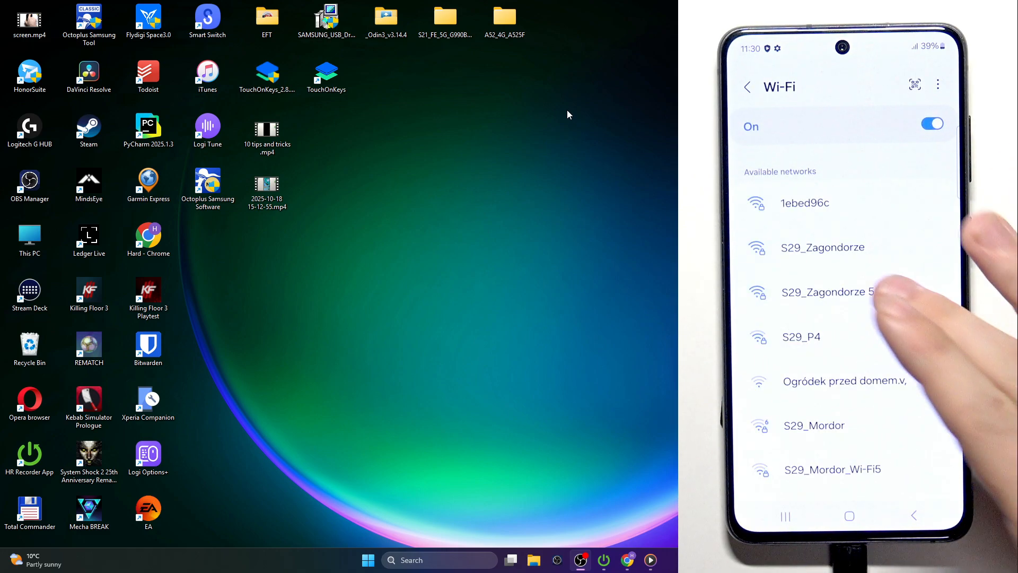
left_click(827, 292)
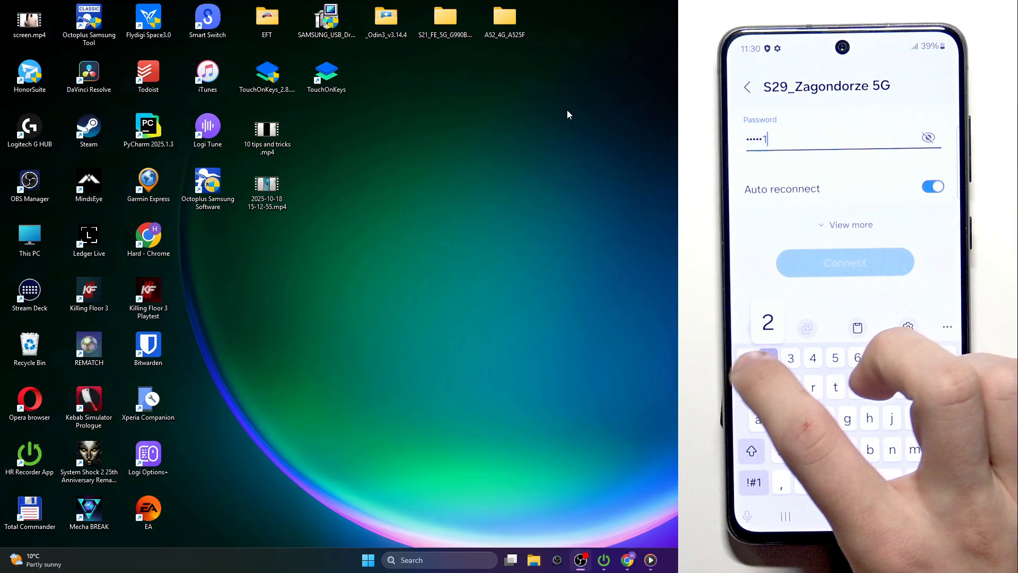
left_click(845, 262)
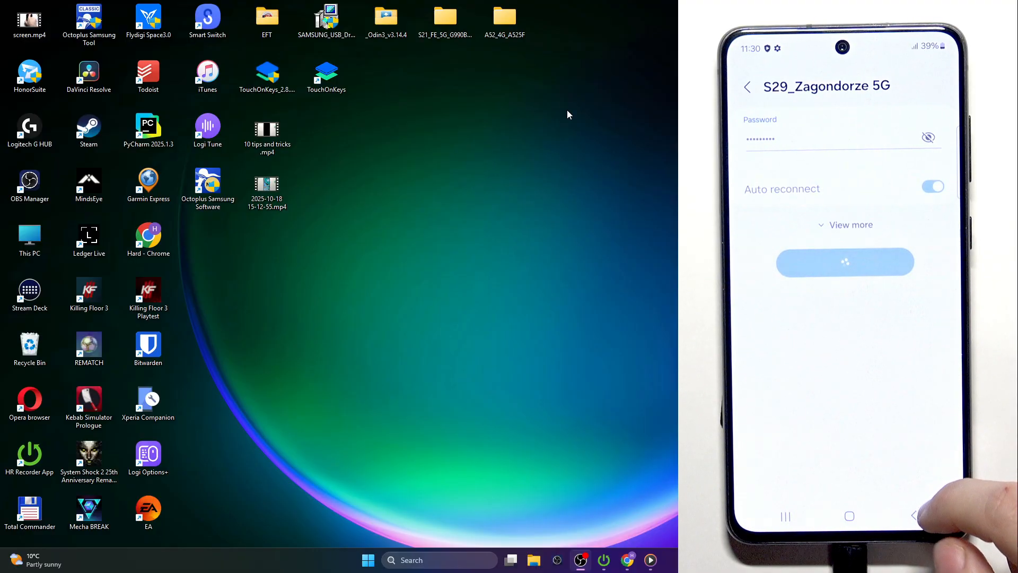
left_click(846, 262)
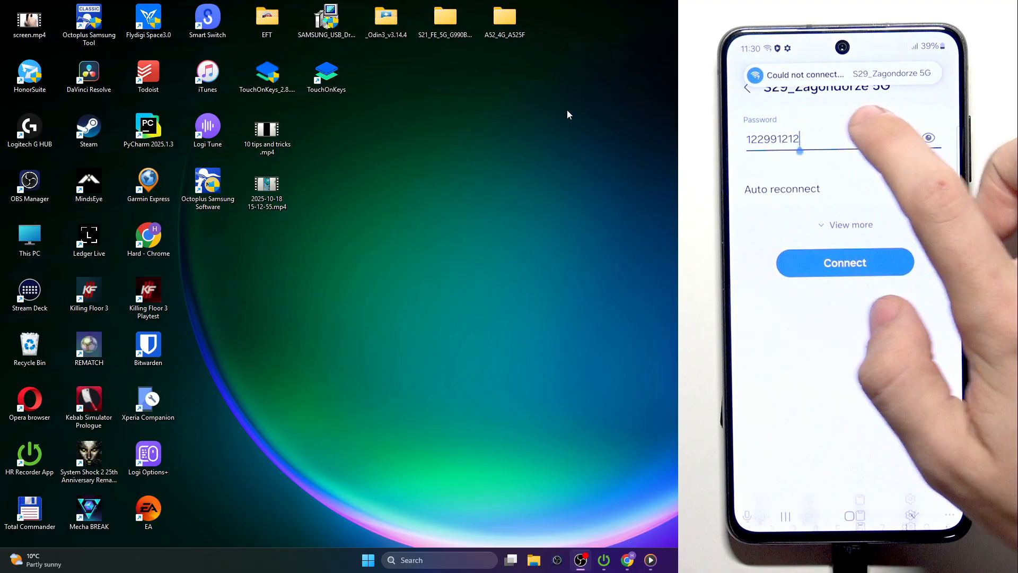
left_click(845, 262)
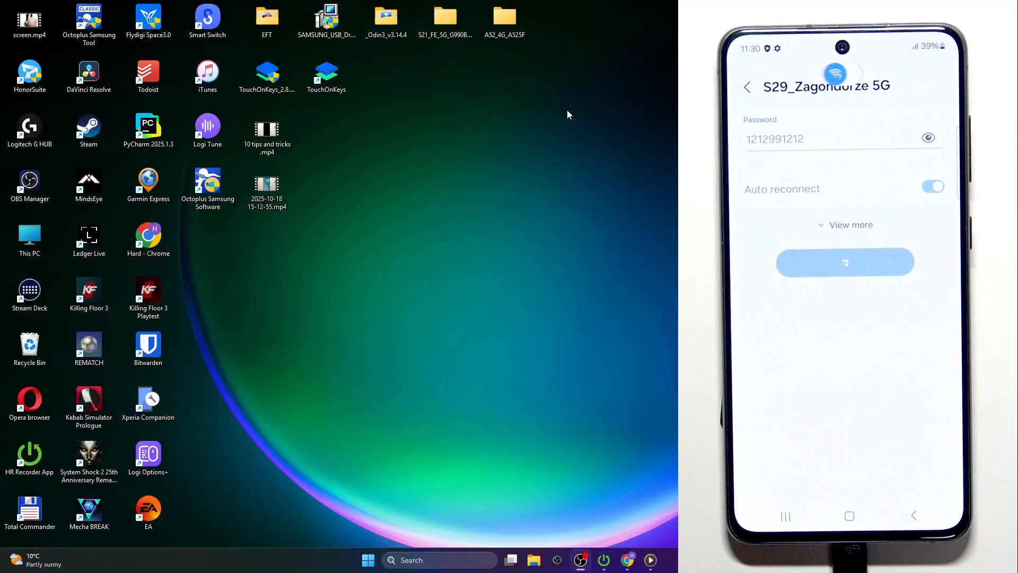
left_click(747, 86)
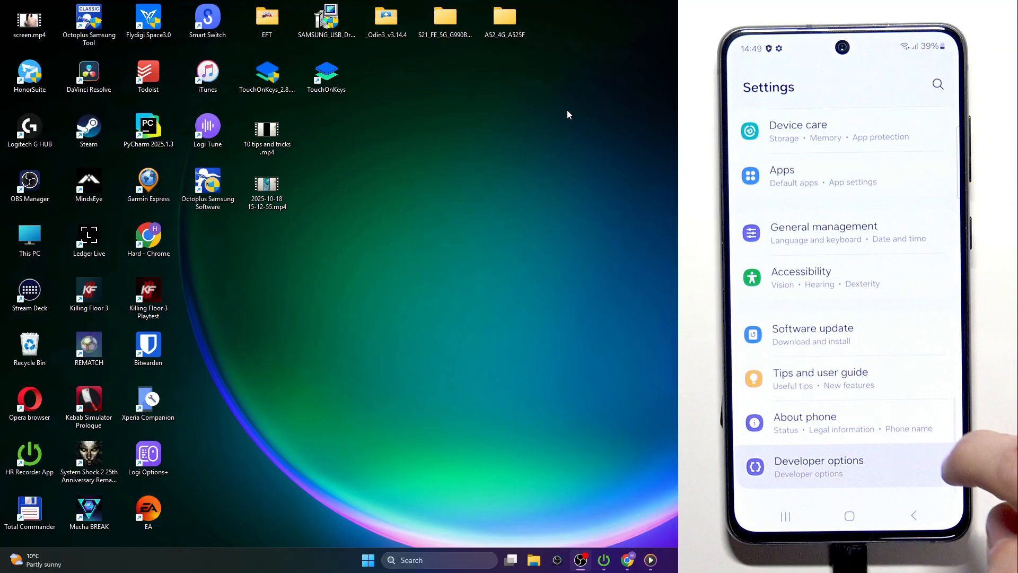
left_click(818, 465)
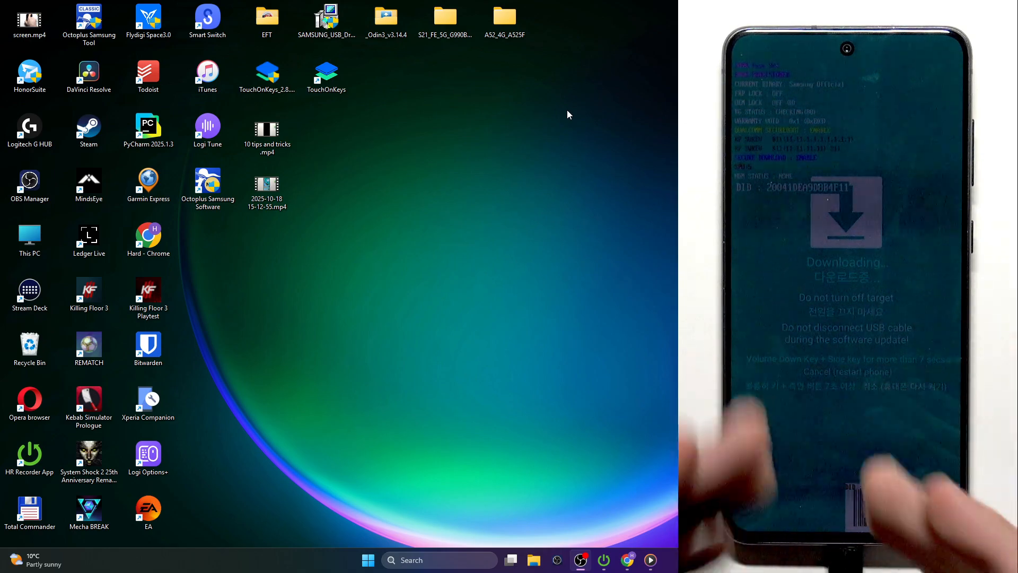
mouse_move(452, 145)
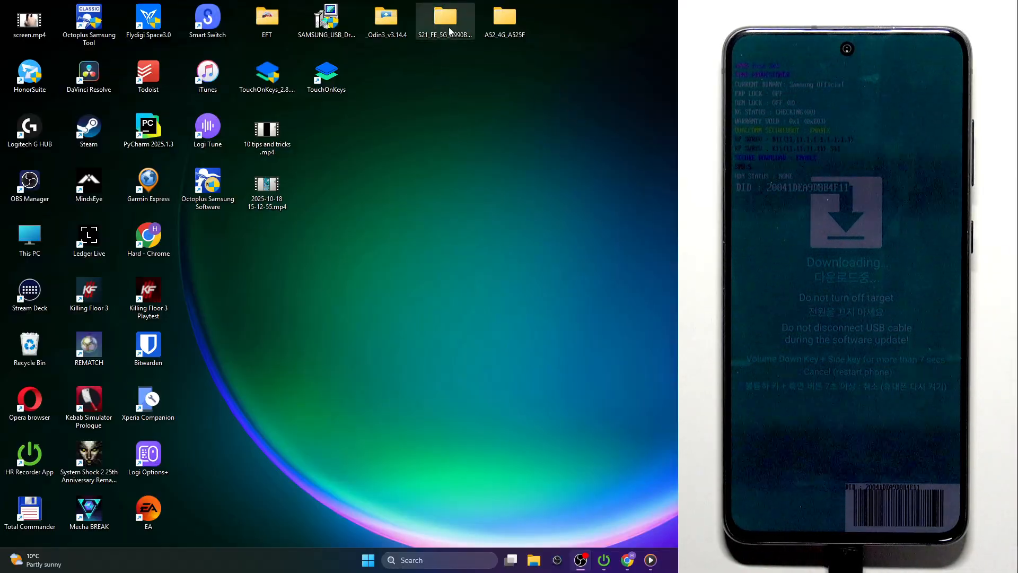
- Browse the S21_FE_5G_G990B_B2 folder and review the TWRP files in custom_recovery
double_click(446, 16)
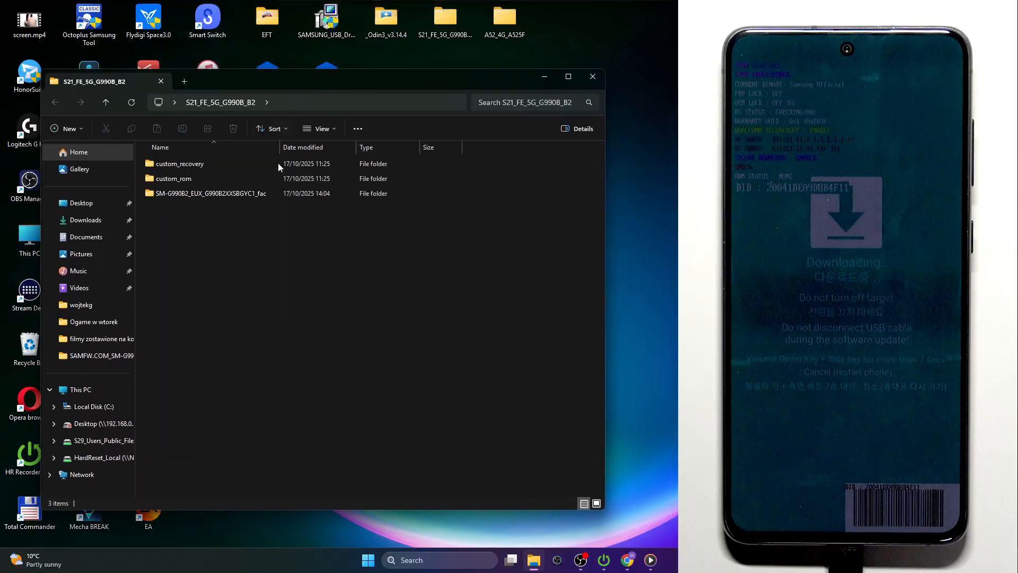
left_click(173, 178)
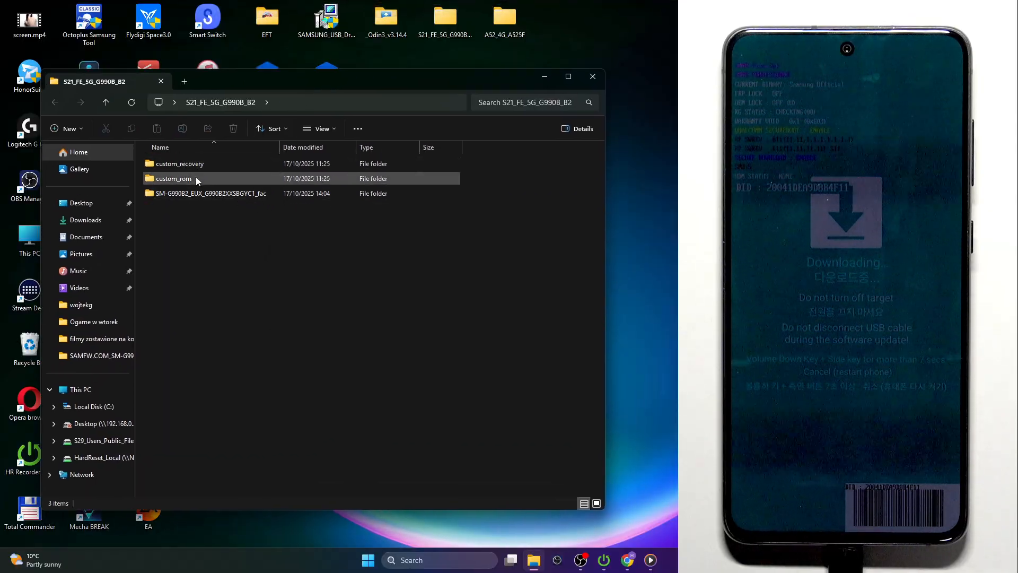
mouse_move(172, 178)
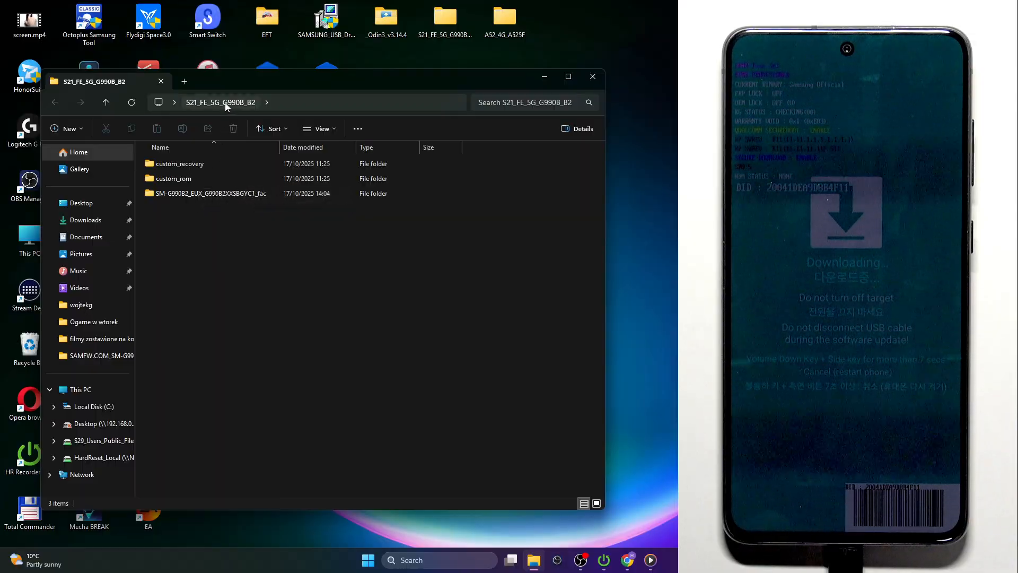
double_click(181, 163)
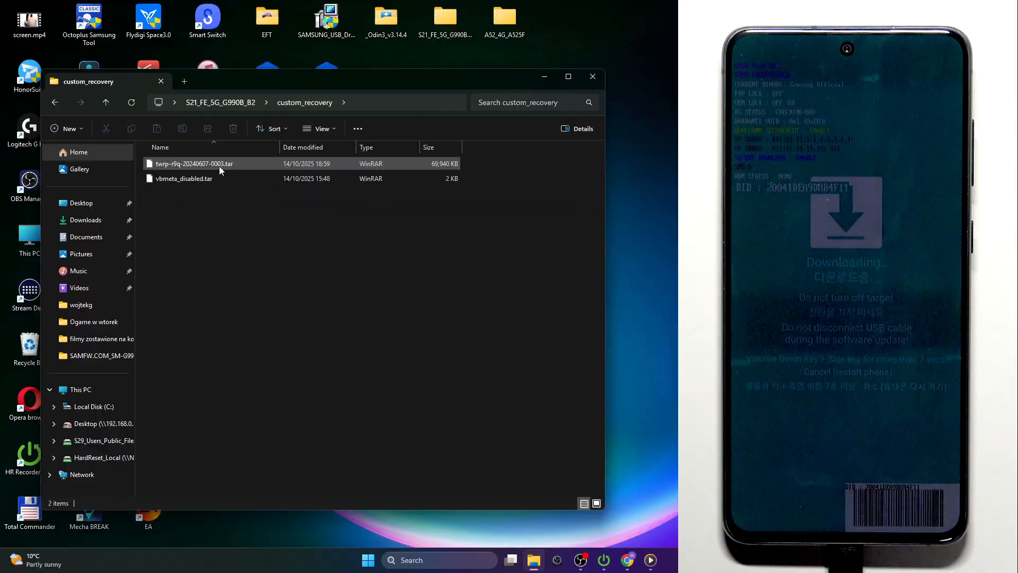
left_click(106, 102)
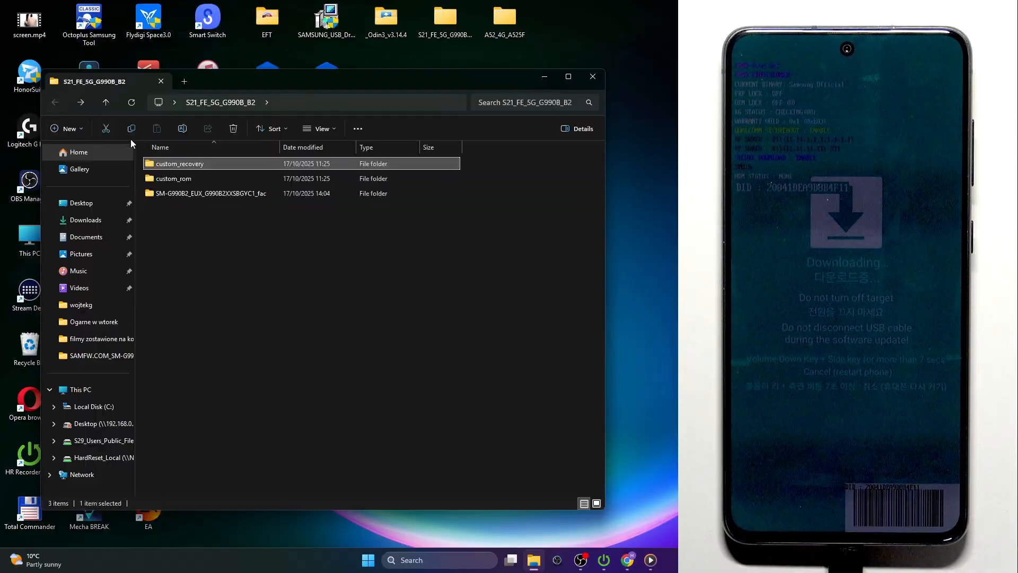
double_click(181, 163)
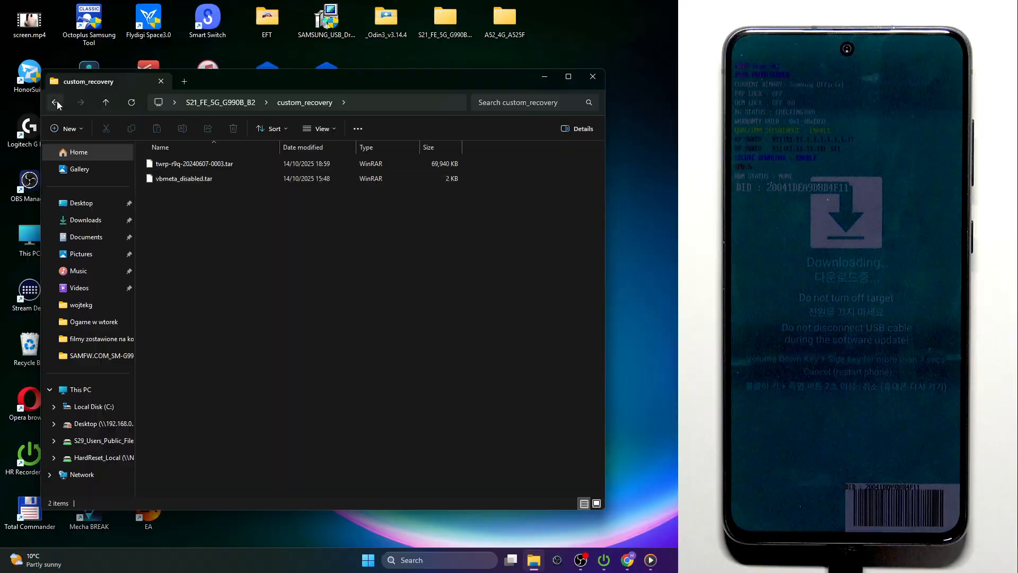
left_click(54, 102)
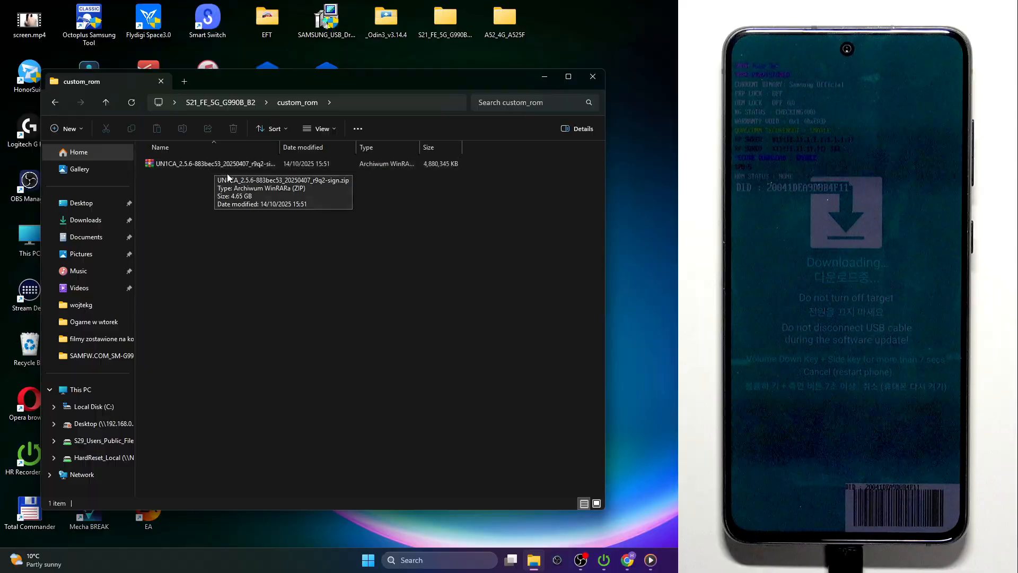
- Review the UN1CA ROM zip in custom_rom and return to the parent folder
left_click(215, 163)
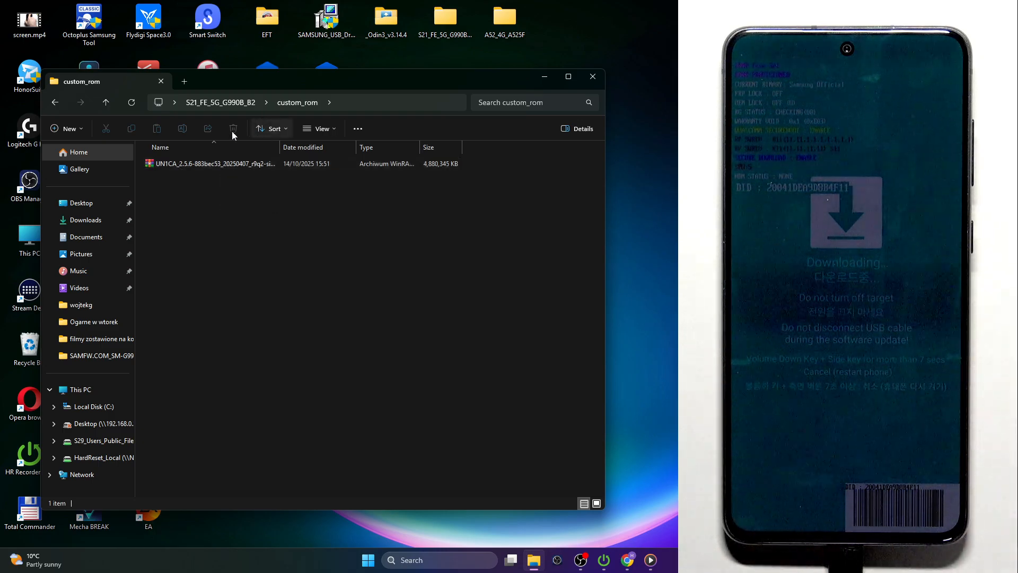
left_click(106, 102)
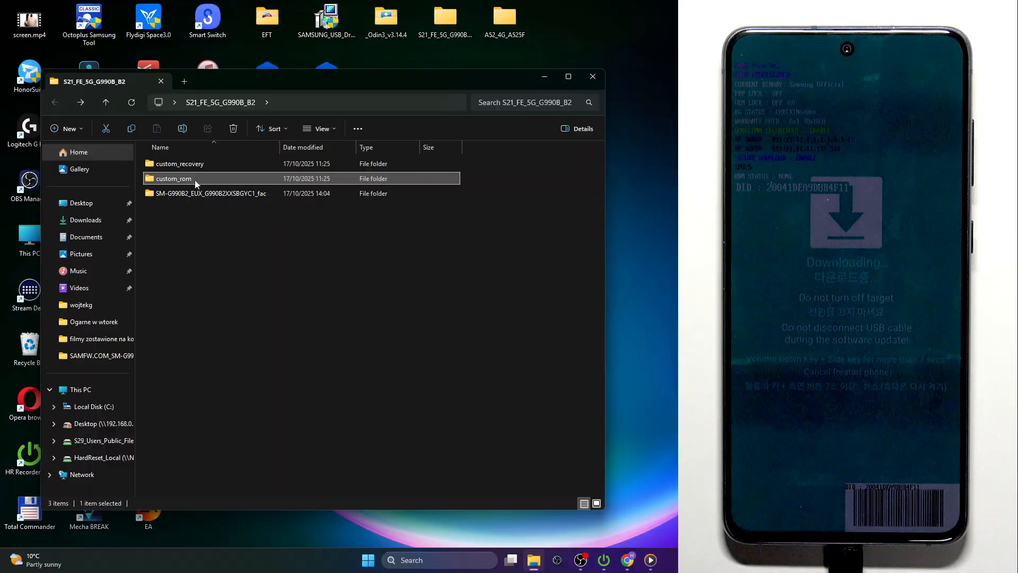
mouse_move(312, 326)
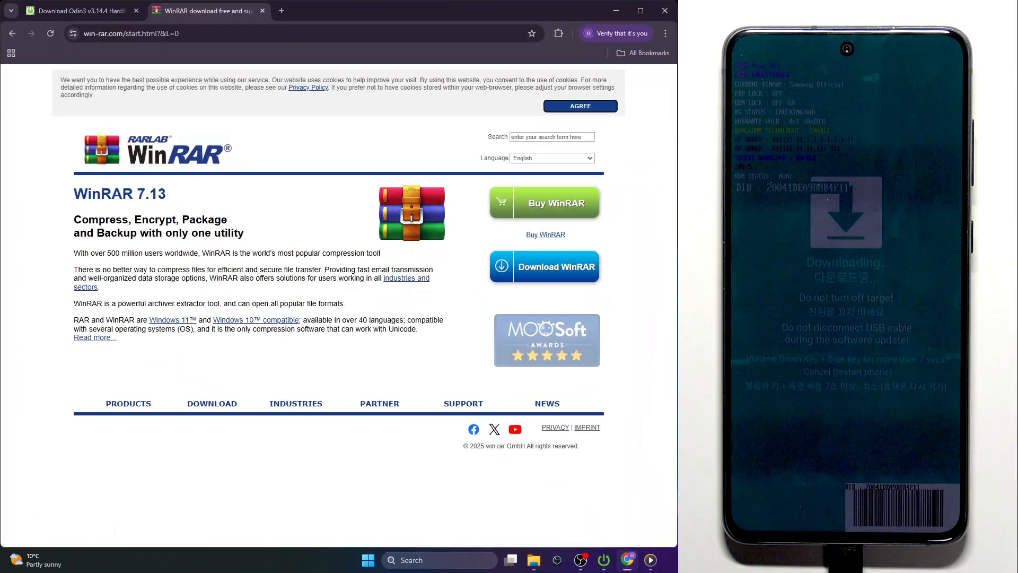
- Go to hardreset.info's downloads page in Chrome and search it for 'odin'
left_click(78, 10)
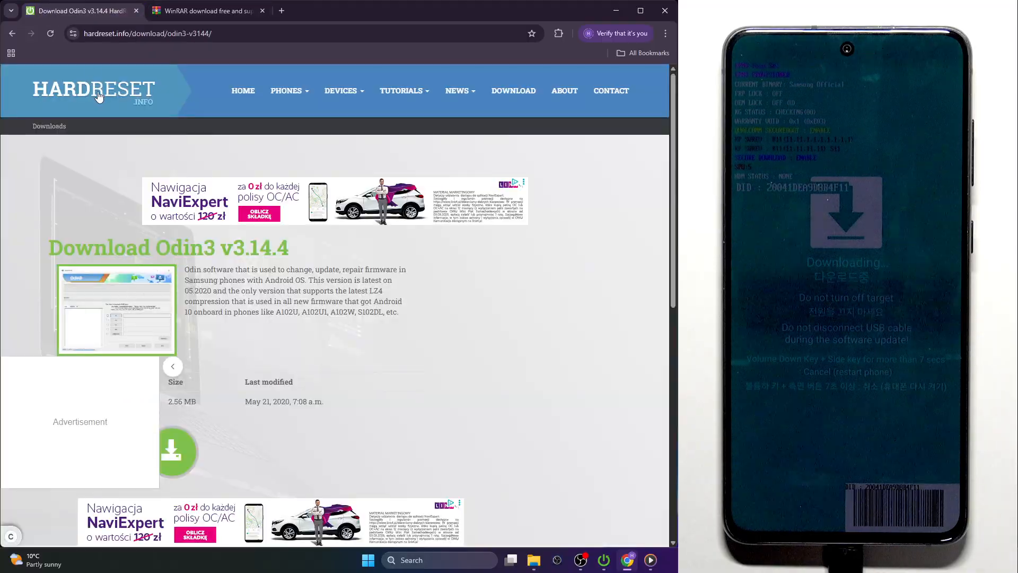
left_click(458, 90)
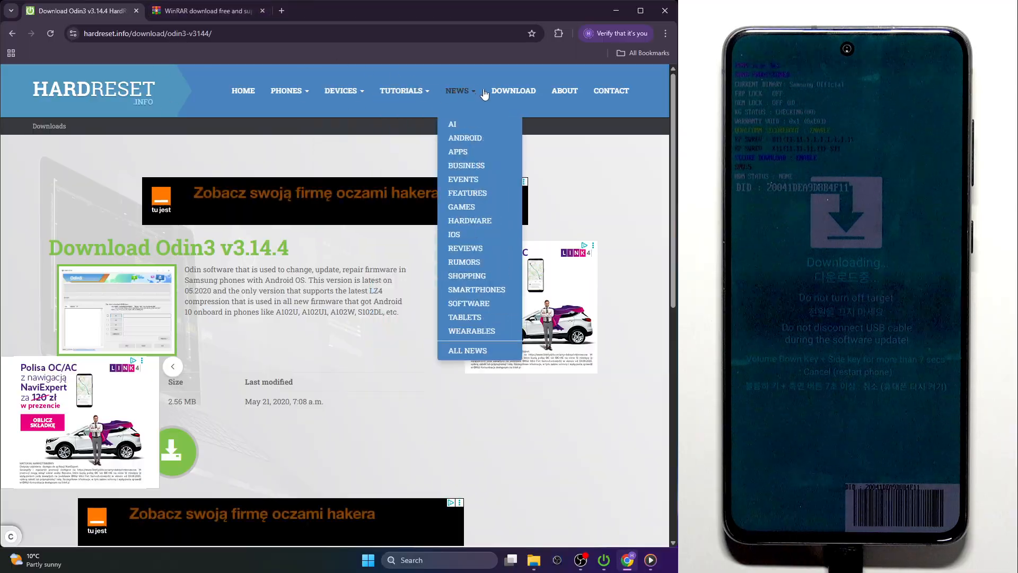
left_click(513, 91)
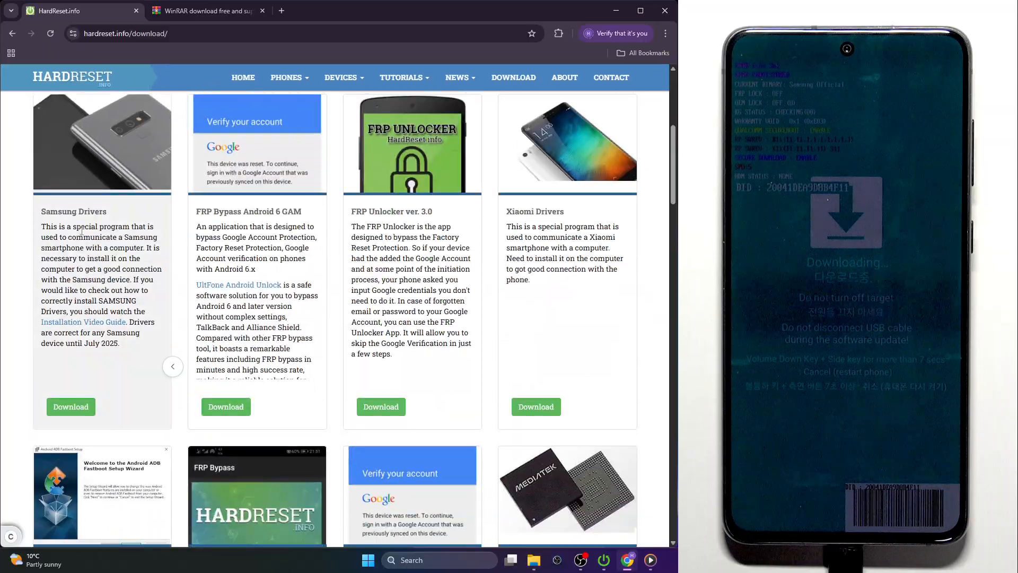
scroll("down", 3)
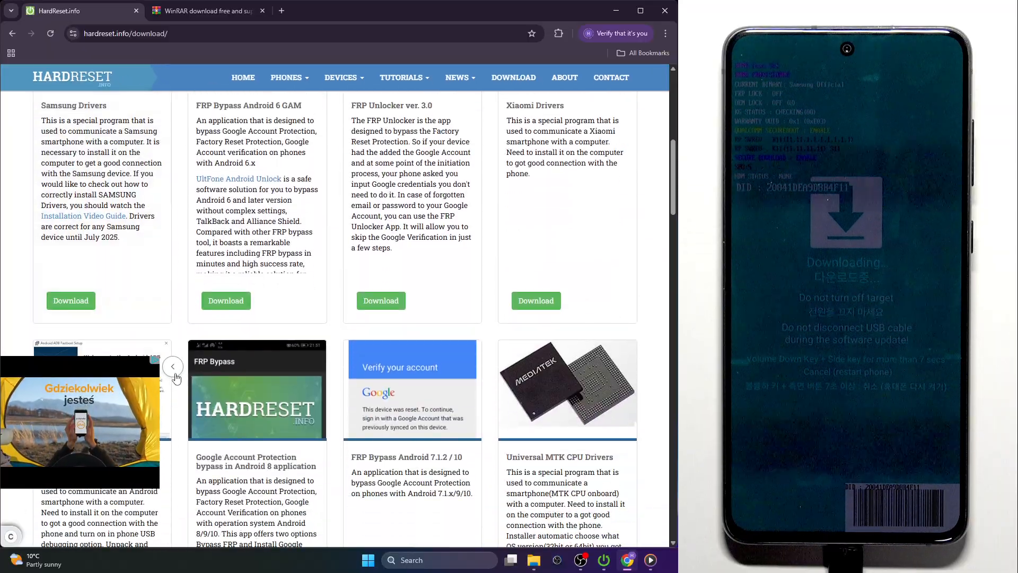
left_click(173, 367)
type("odin")
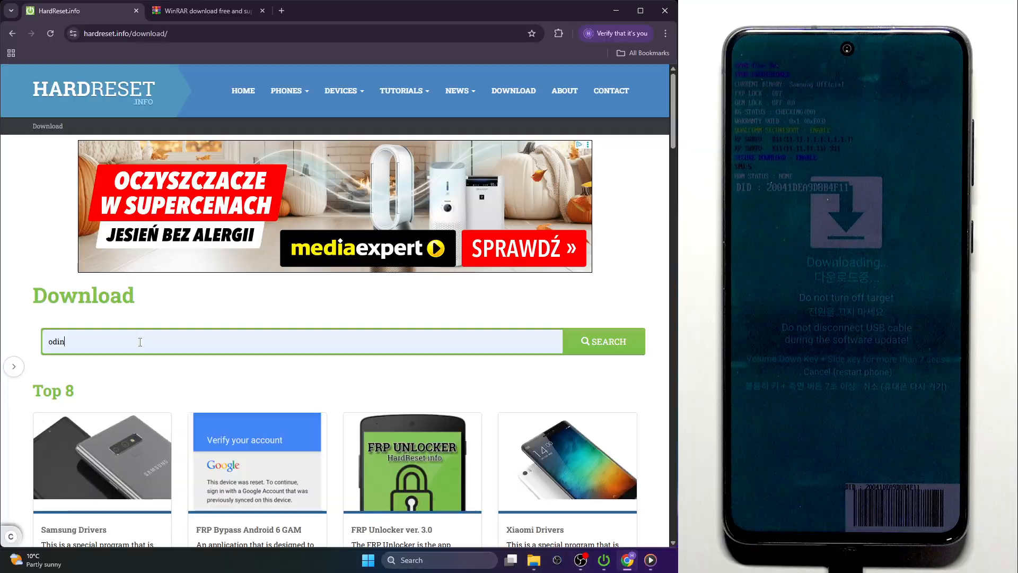
left_click(602, 341)
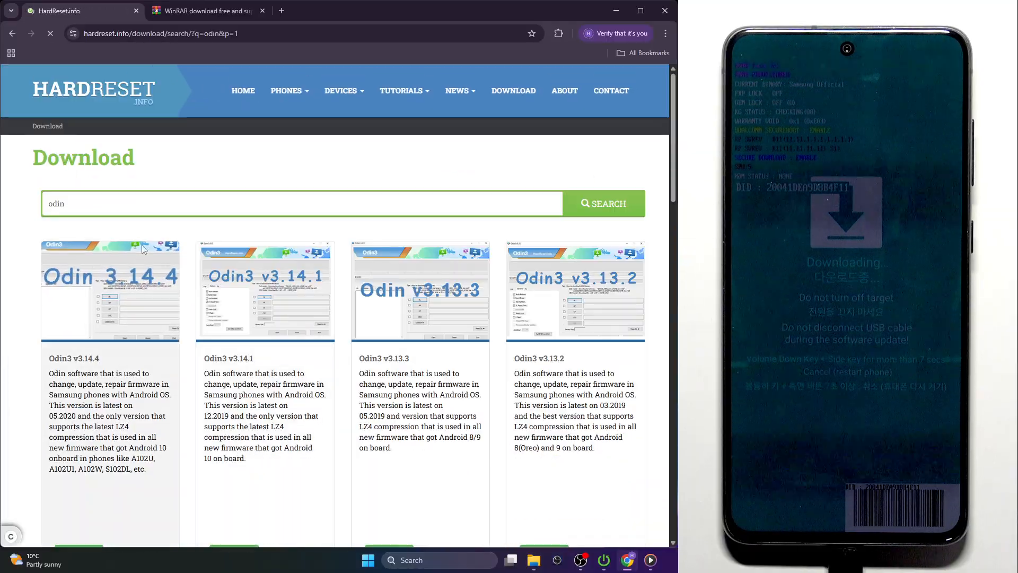
- Select Odin3 v3.14.4 from the results and start its download
scroll("down", 3)
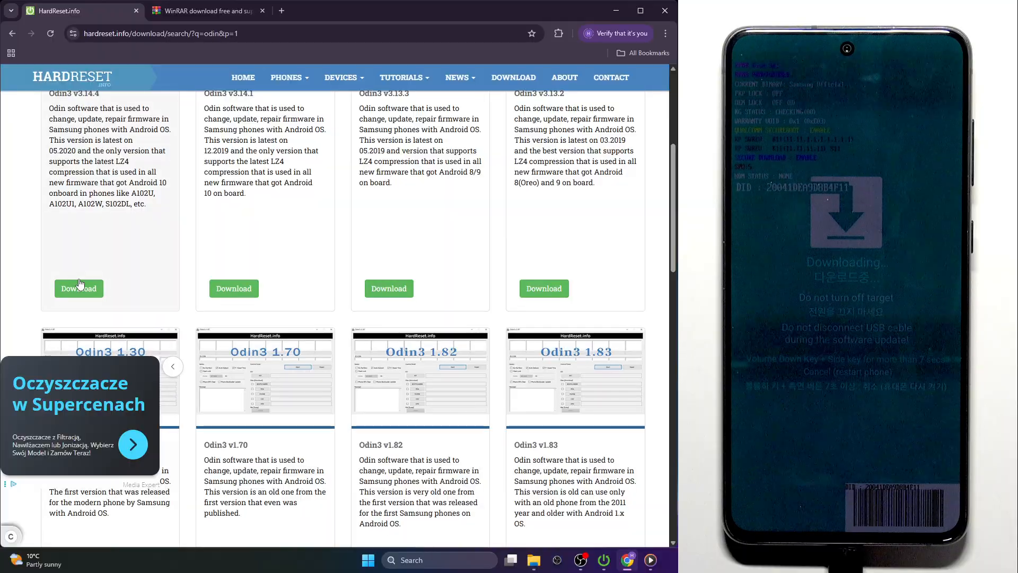
left_click(77, 288)
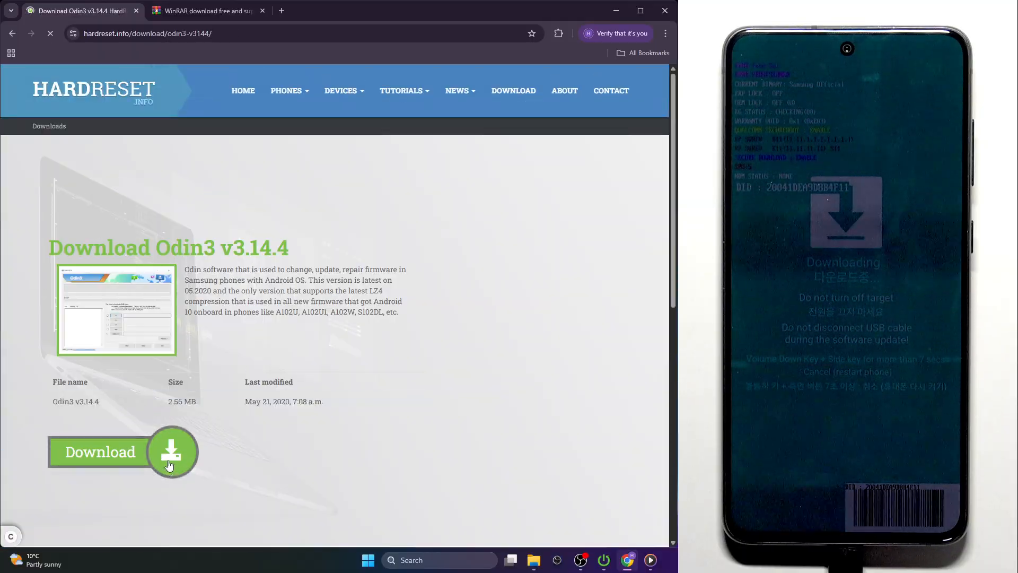
left_click(534, 561)
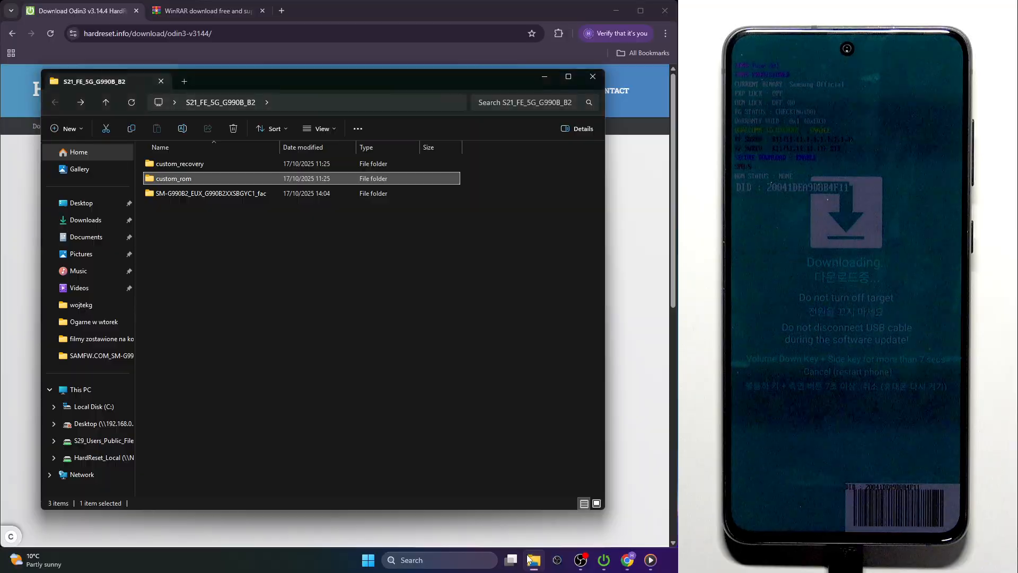
left_click(85, 220)
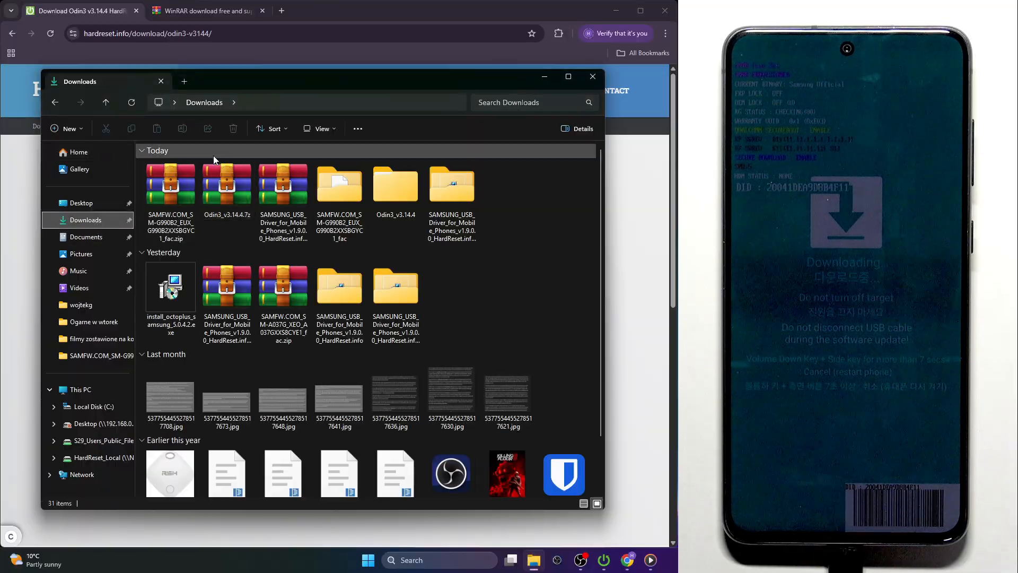
right_click(227, 184)
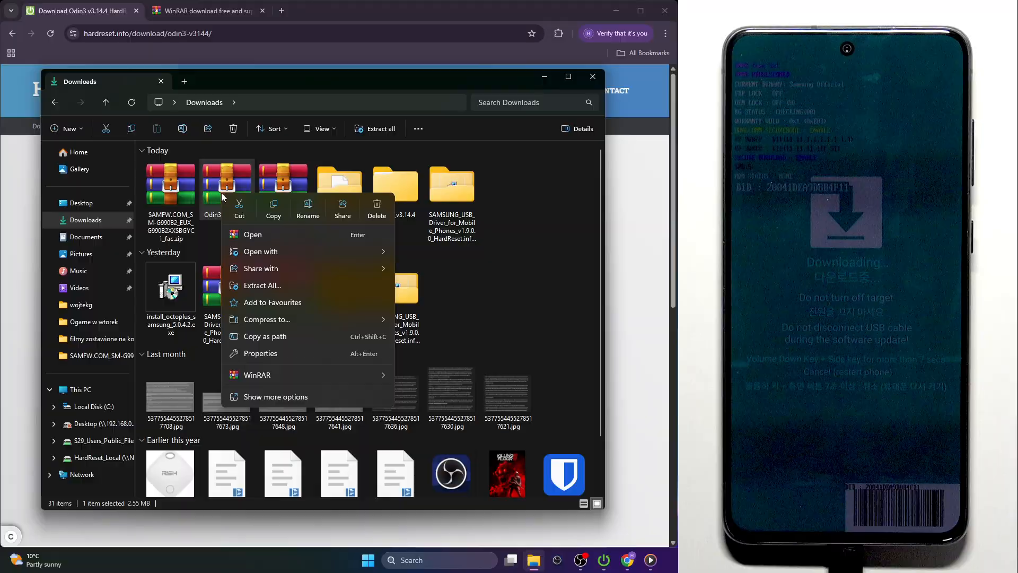
mouse_move(273, 294)
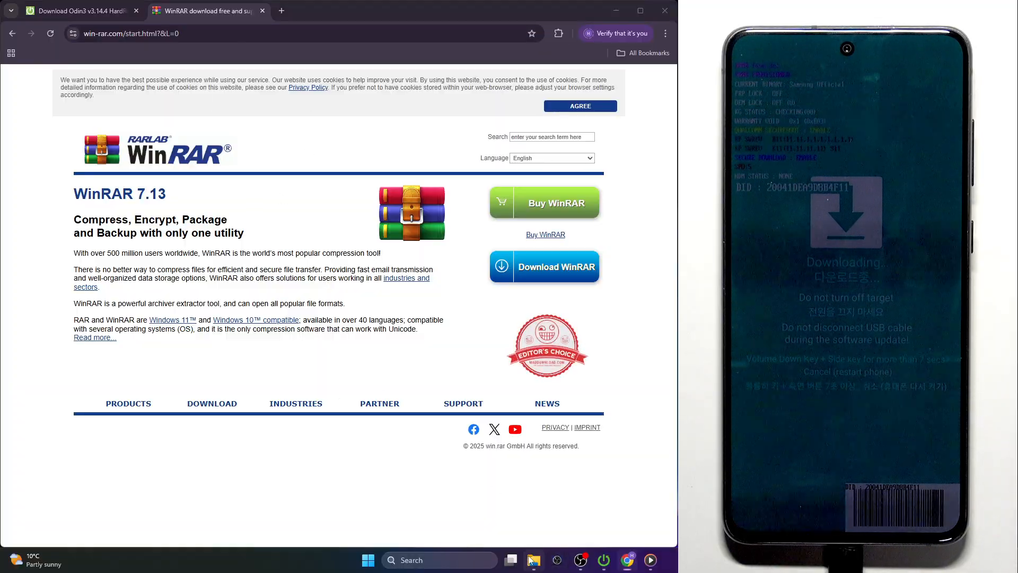
right_click(282, 188)
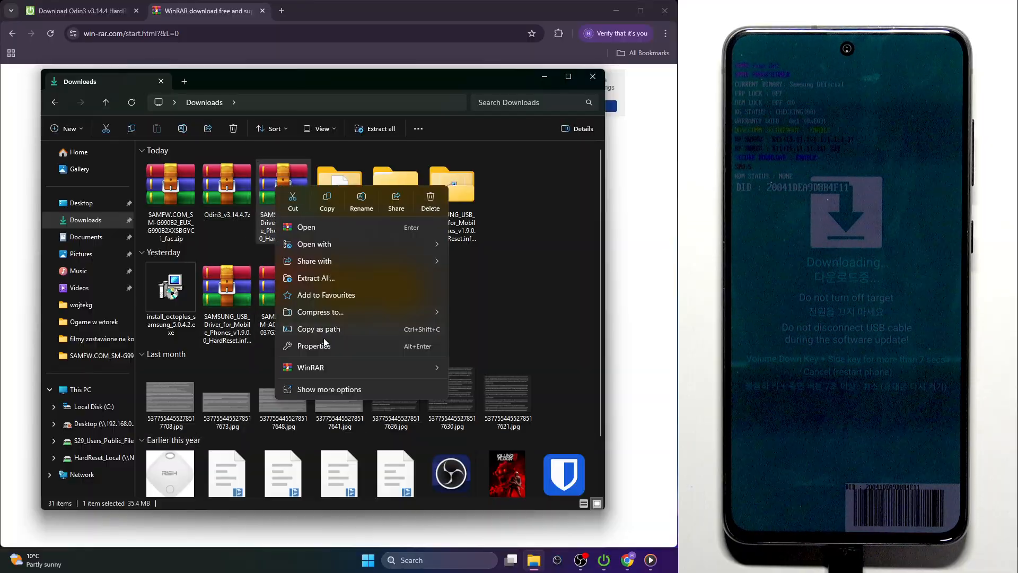
mouse_move(311, 368)
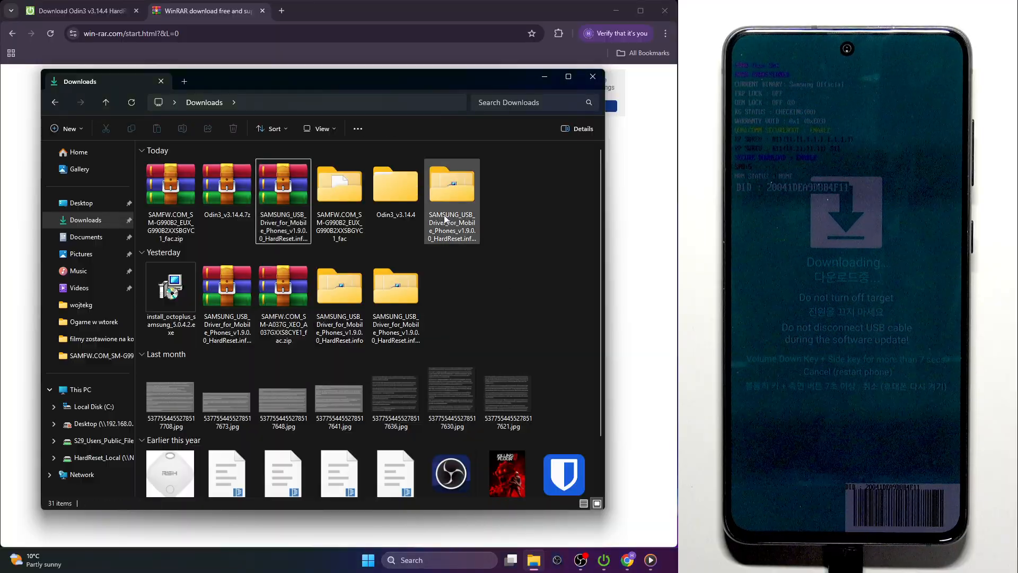
- Launch Odin3_v3.14.4.exe from its extracted folder and acknowledge the account-removal warning
double_click(452, 184)
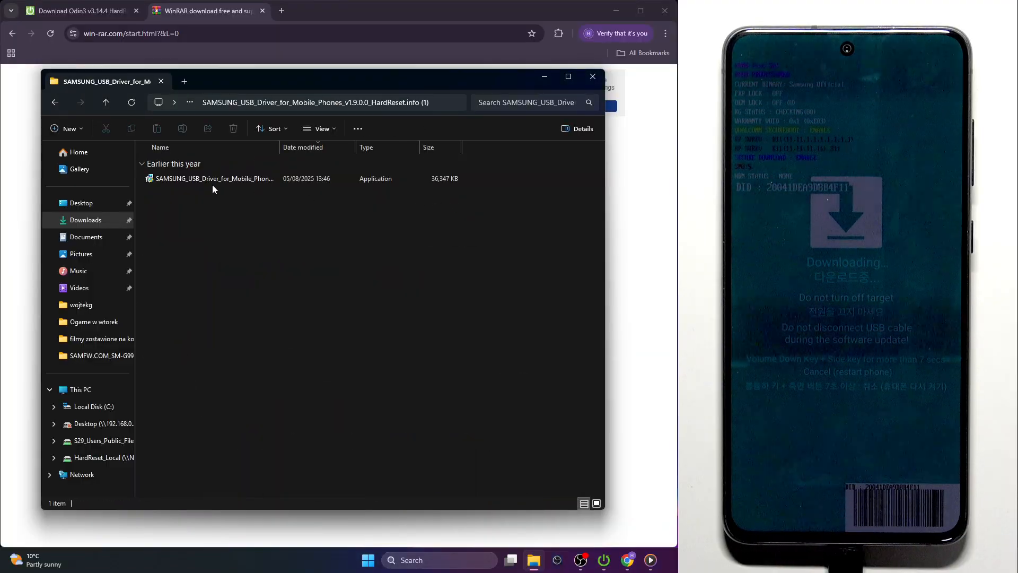
mouse_move(214, 178)
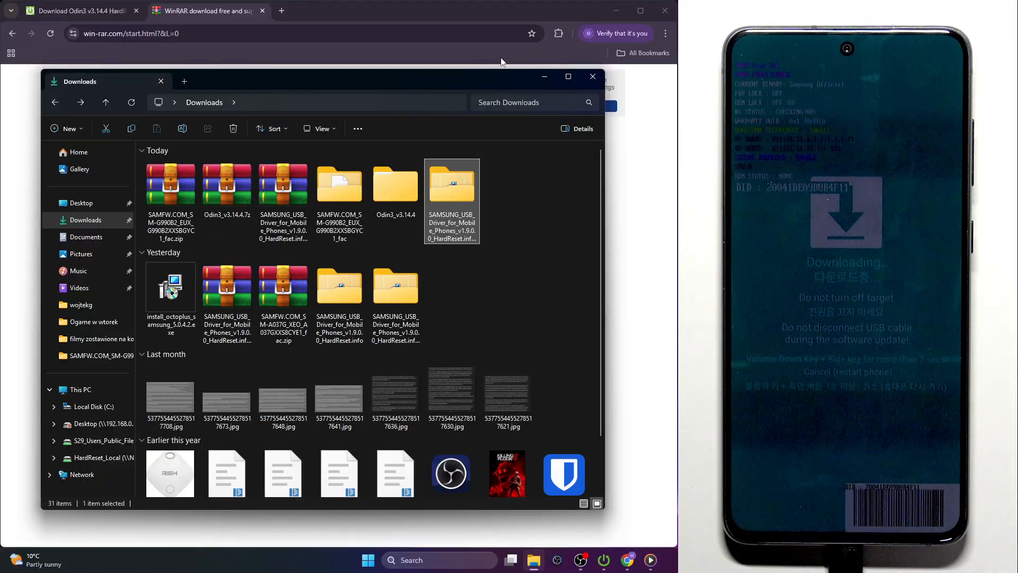
double_click(395, 184)
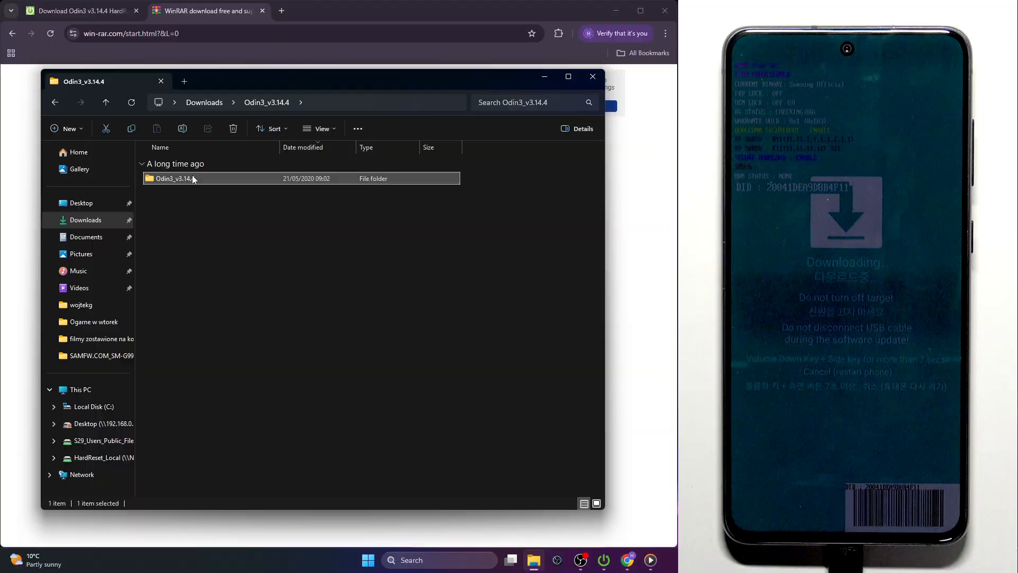
double_click(173, 179)
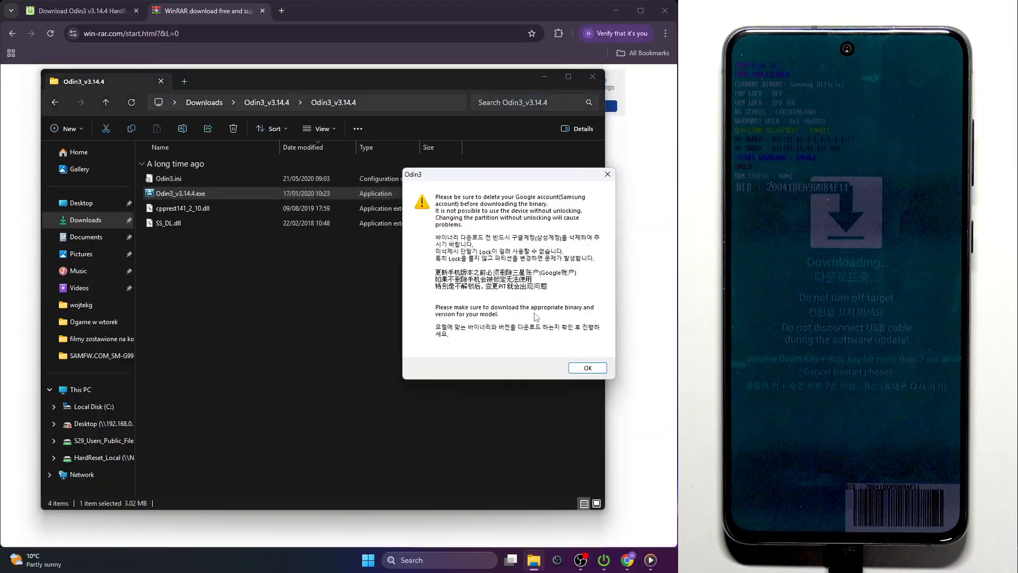
left_click(587, 368)
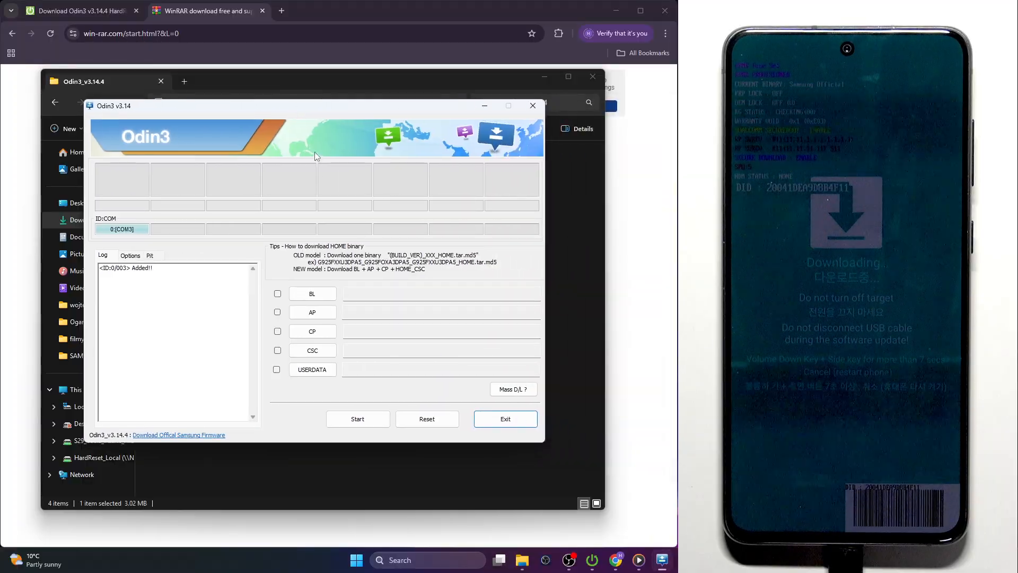
mouse_move(624, 21)
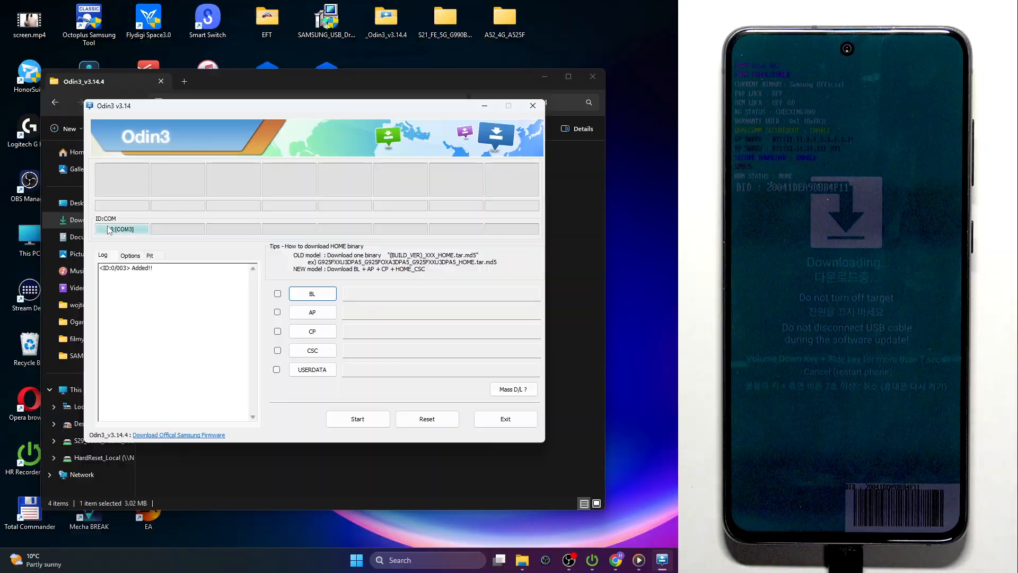
mouse_move(218, 149)
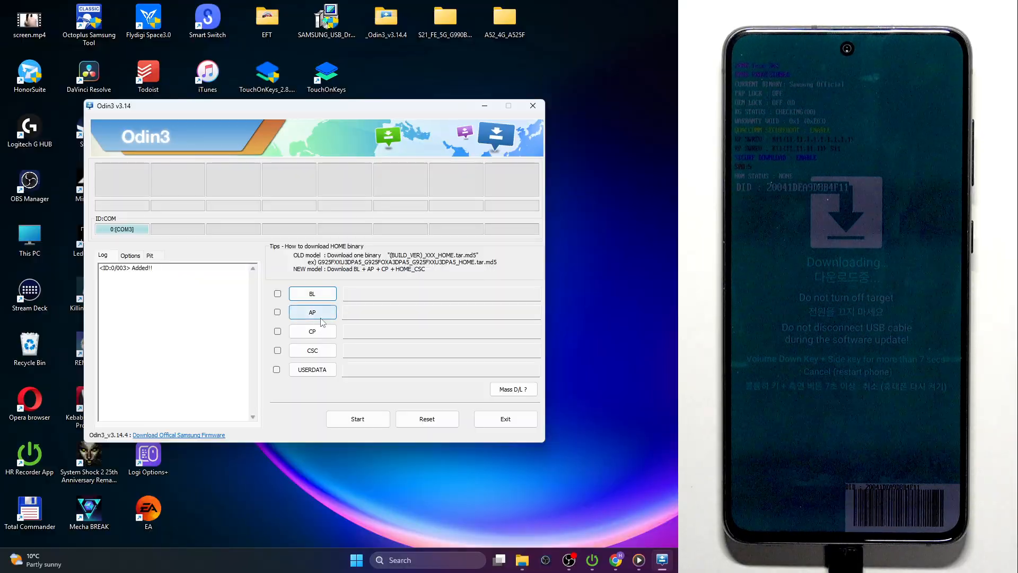
mouse_move(102, 205)
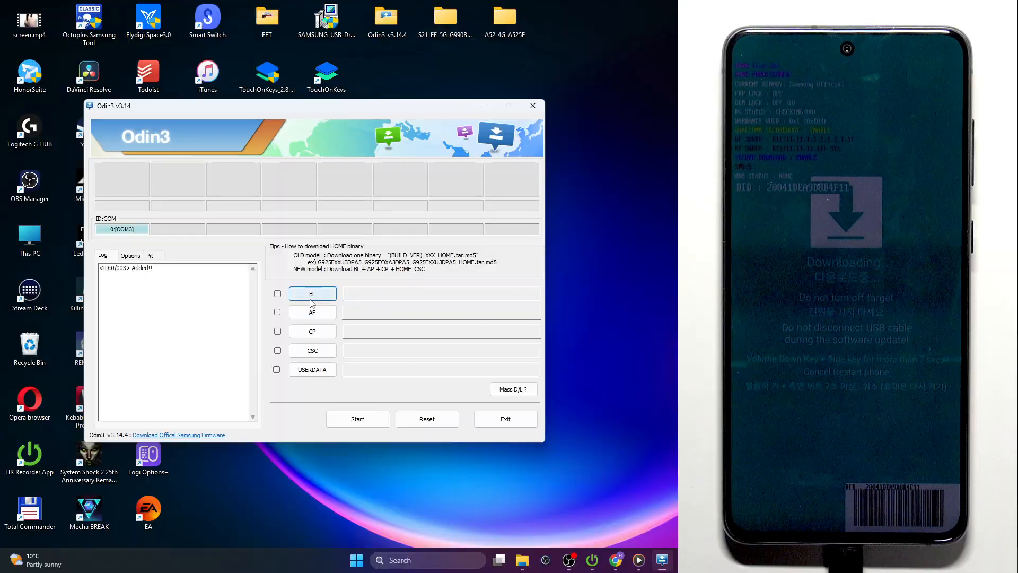
- Load twrp-r9q-20240607-0003.tar from custom_recovery as the AP file
left_click(312, 293)
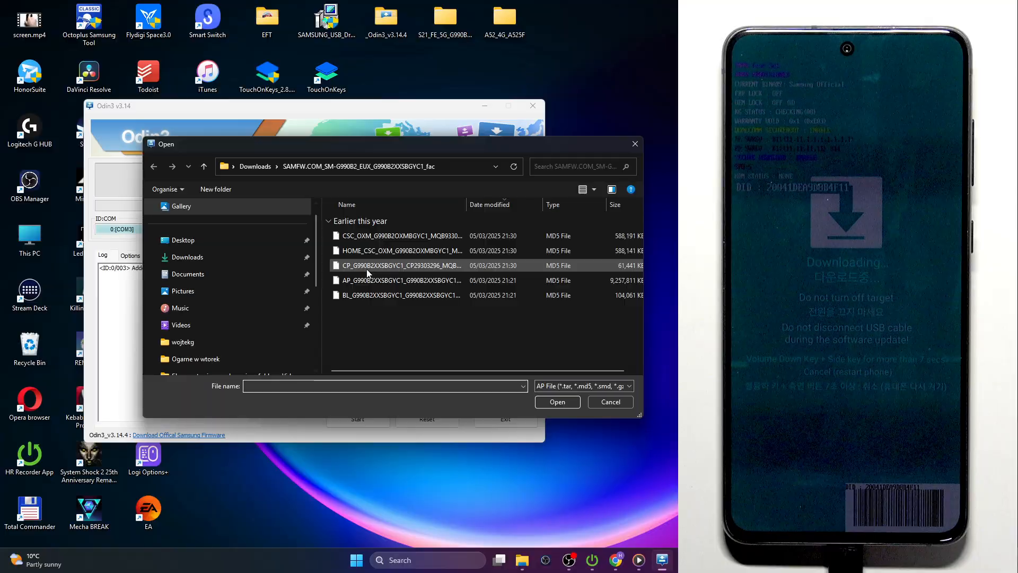
left_click(182, 240)
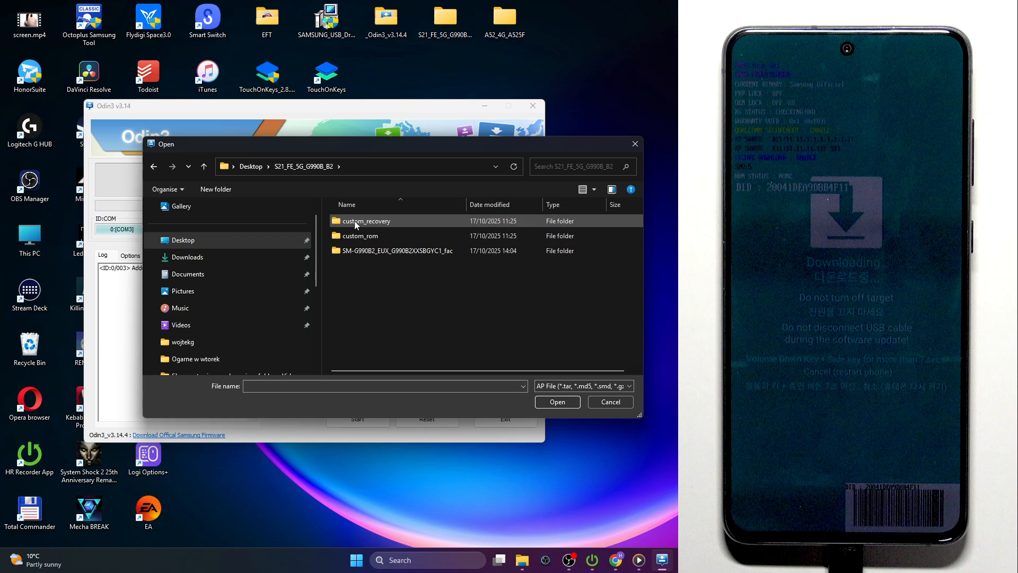
double_click(366, 220)
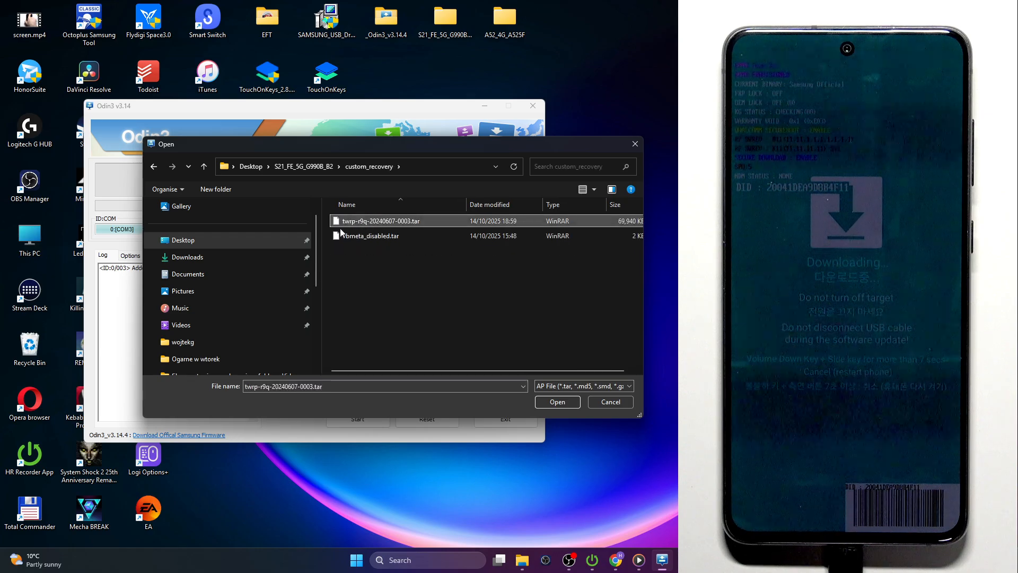
mouse_move(380, 221)
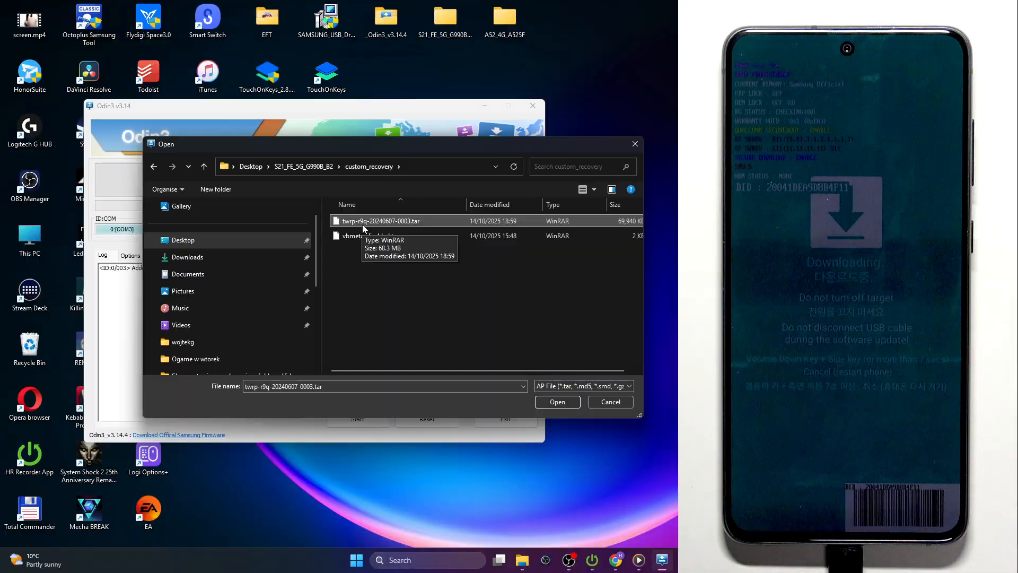
mouse_move(434, 233)
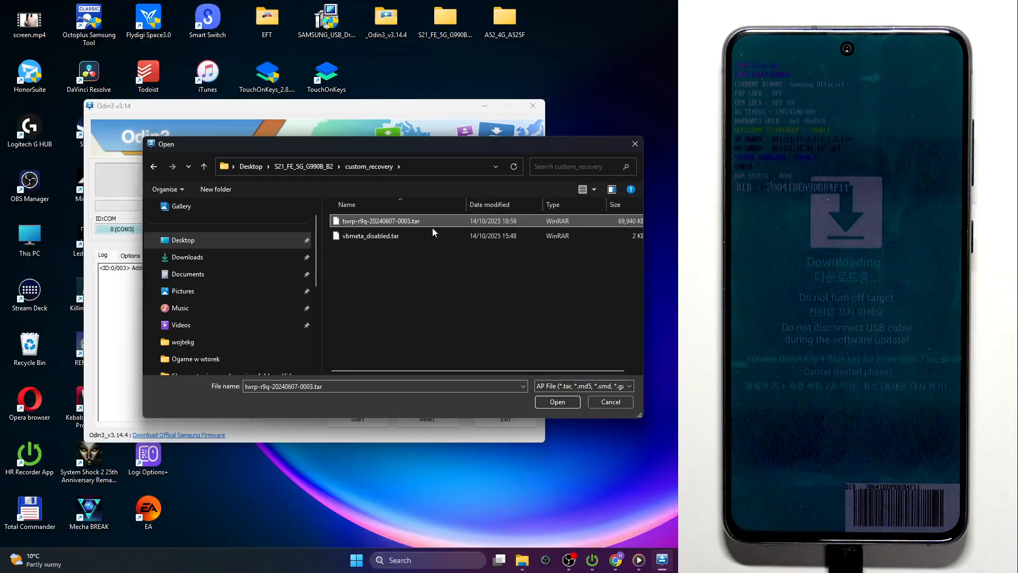
mouse_move(353, 209)
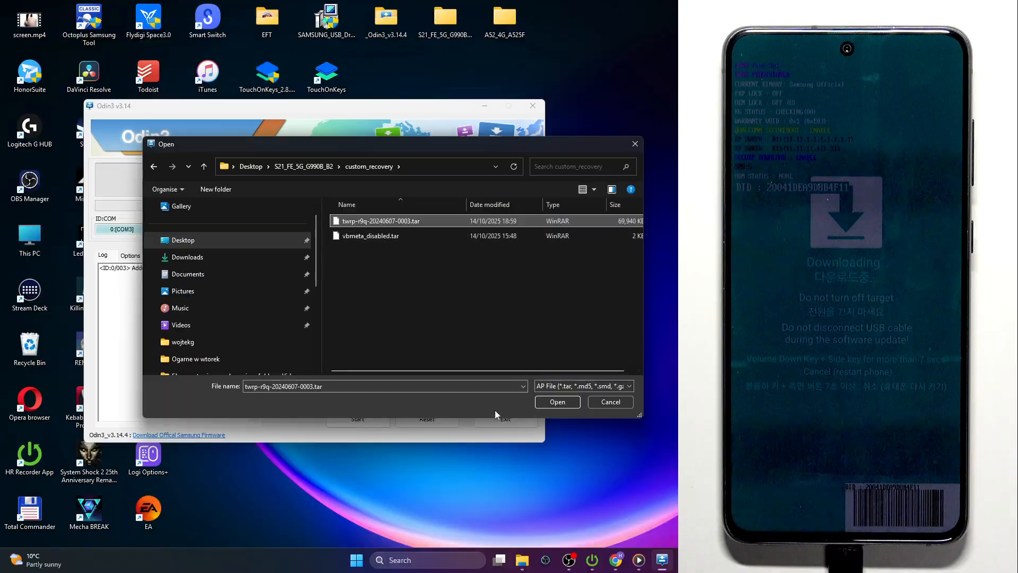
left_click(557, 401)
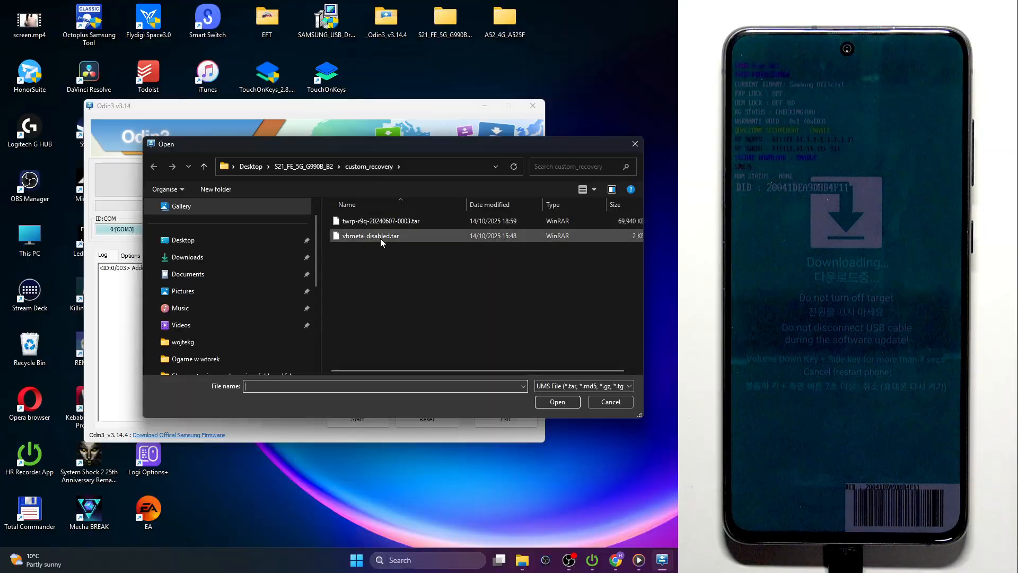
mouse_move(382, 242)
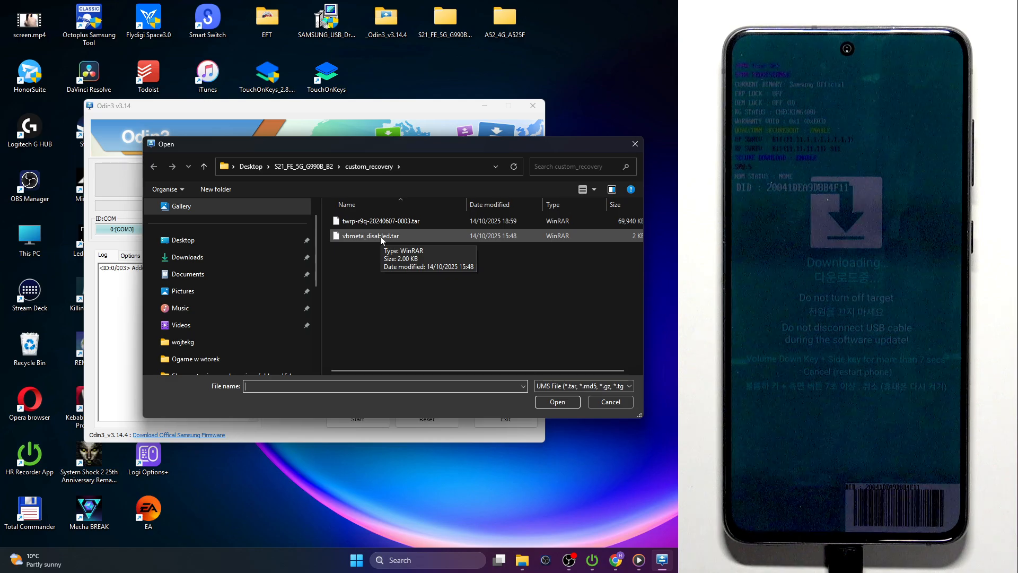
- Load vbmeta_disabled.tar as the USERDATA file and review the Options tab
left_click(370, 235)
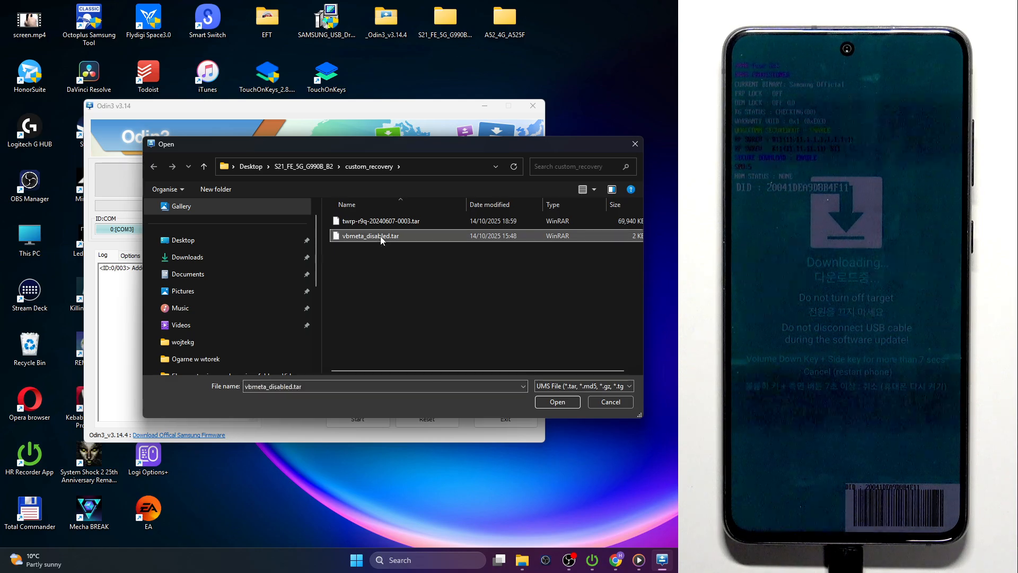
left_click(557, 401)
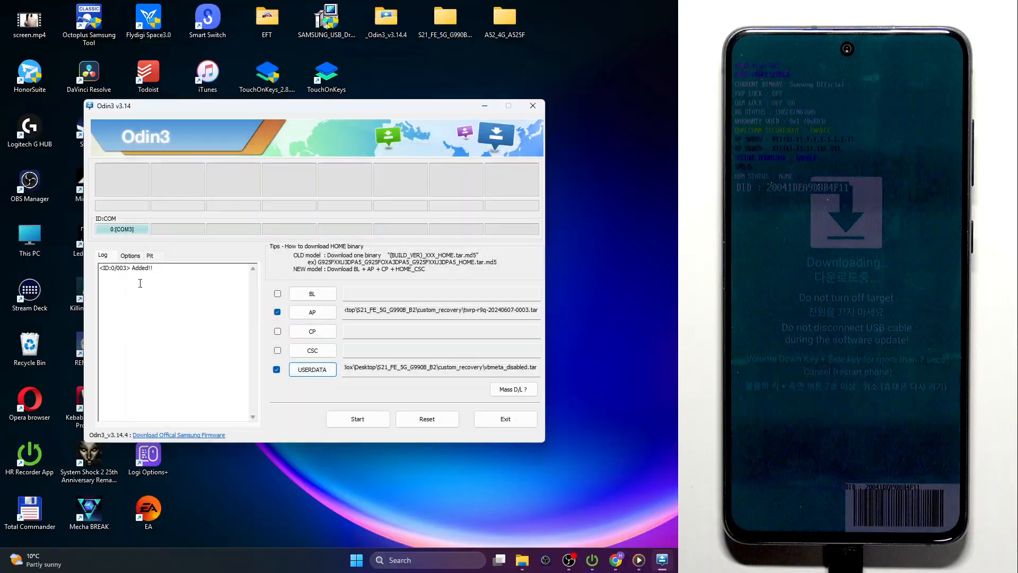
left_click(130, 255)
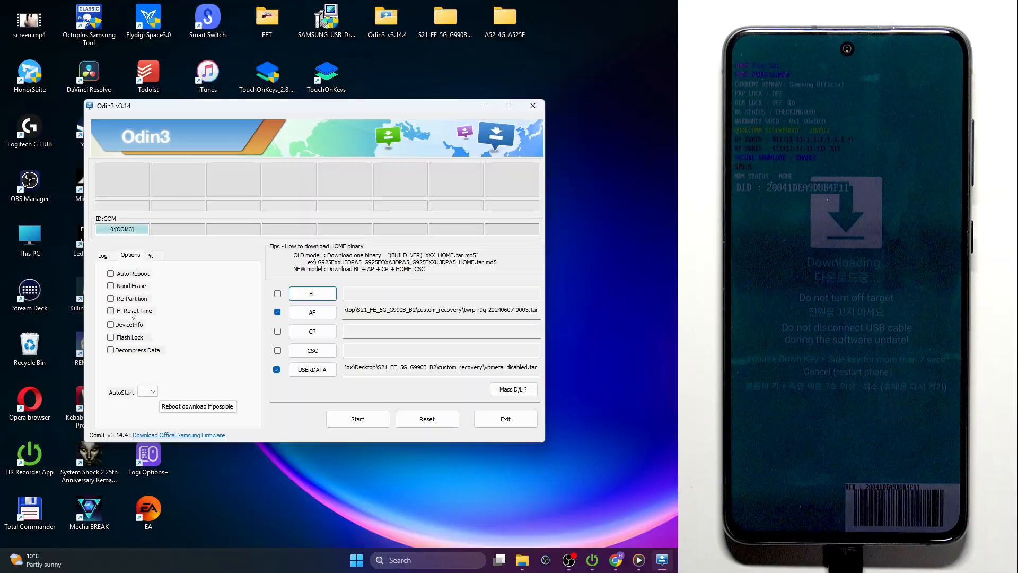
mouse_move(114, 370)
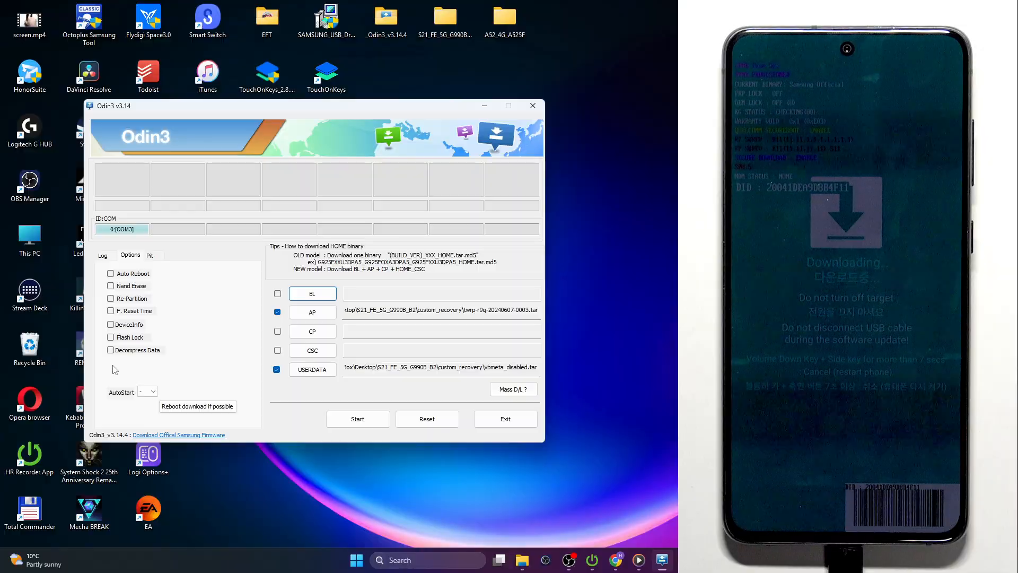
- Start flashing the TWRP and vbmeta files and wait for Odin3 to report PASS
left_click(358, 419)
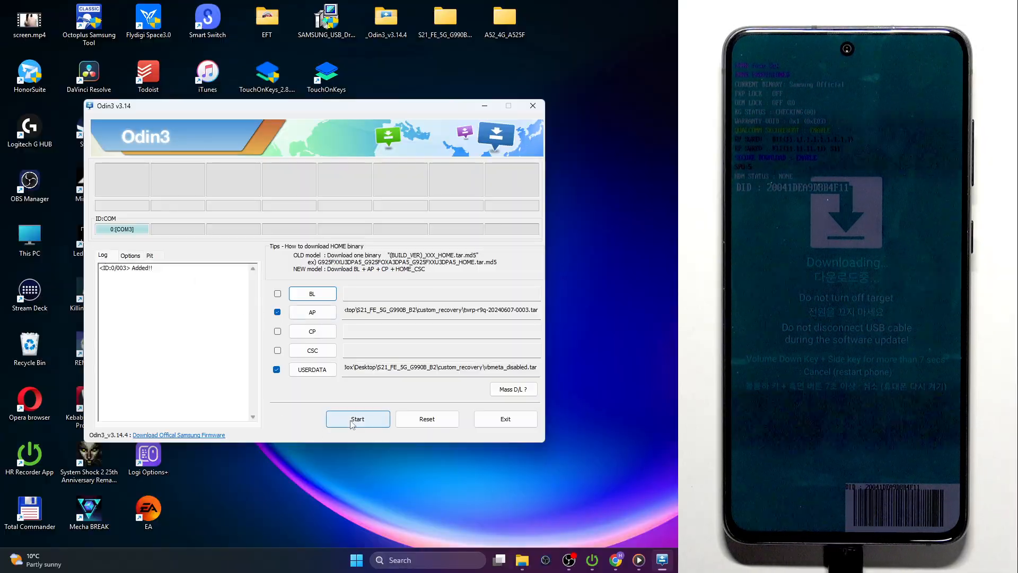
left_click(357, 419)
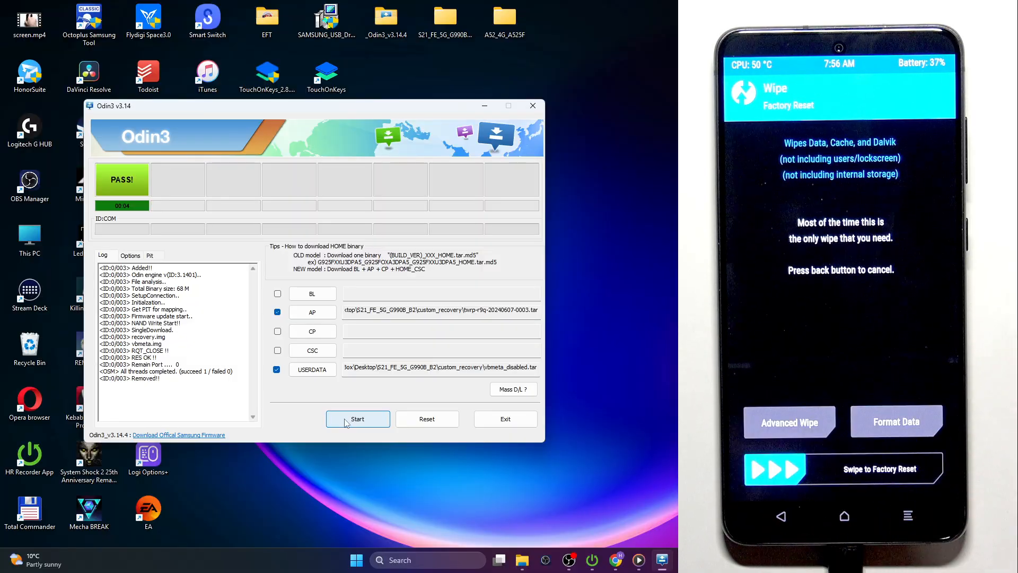
- Look at TWRP's Advanced Wipe partitions, then return and bring up the Mount screen
left_click(789, 422)
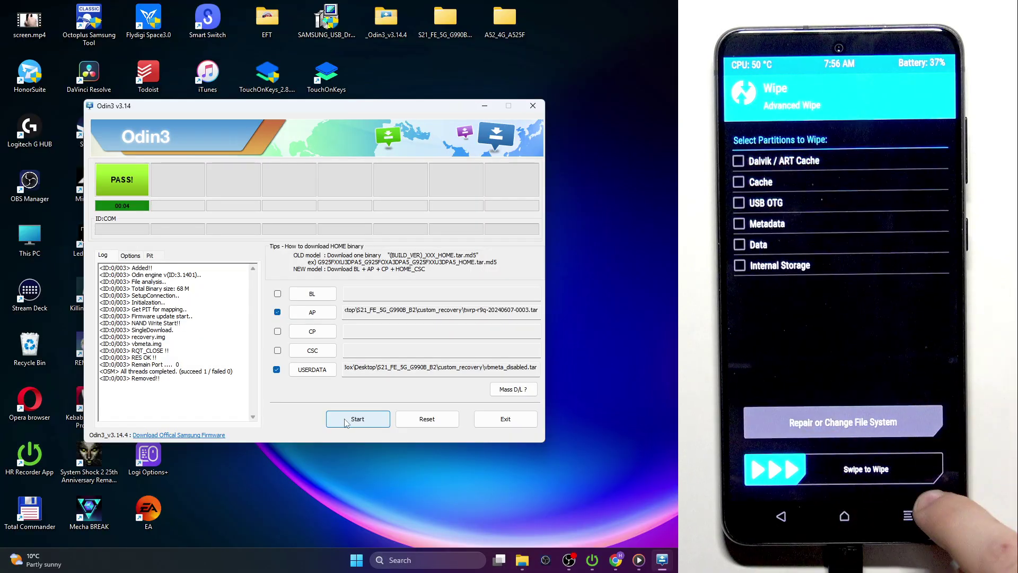
left_click(739, 161)
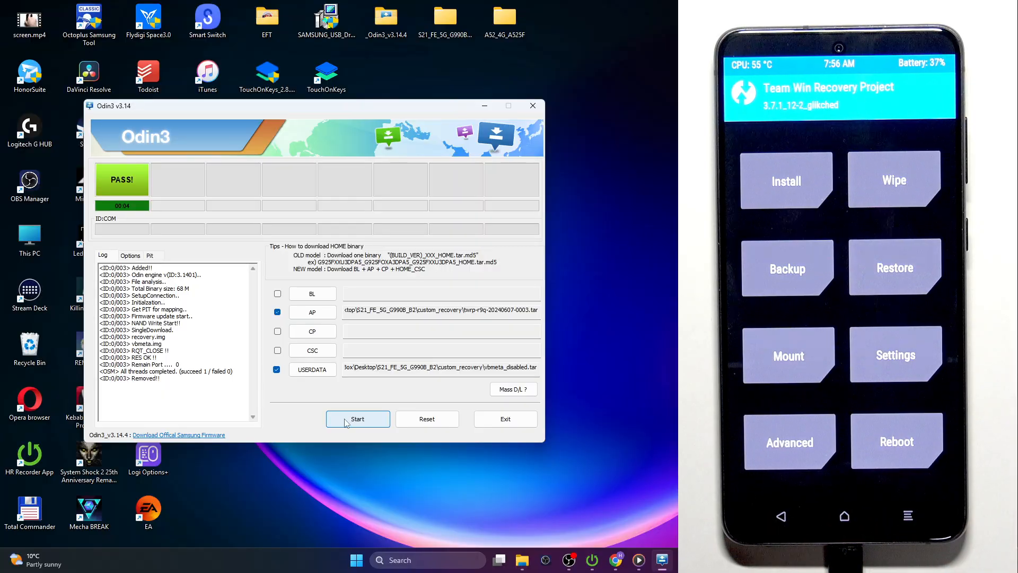
left_click(896, 441)
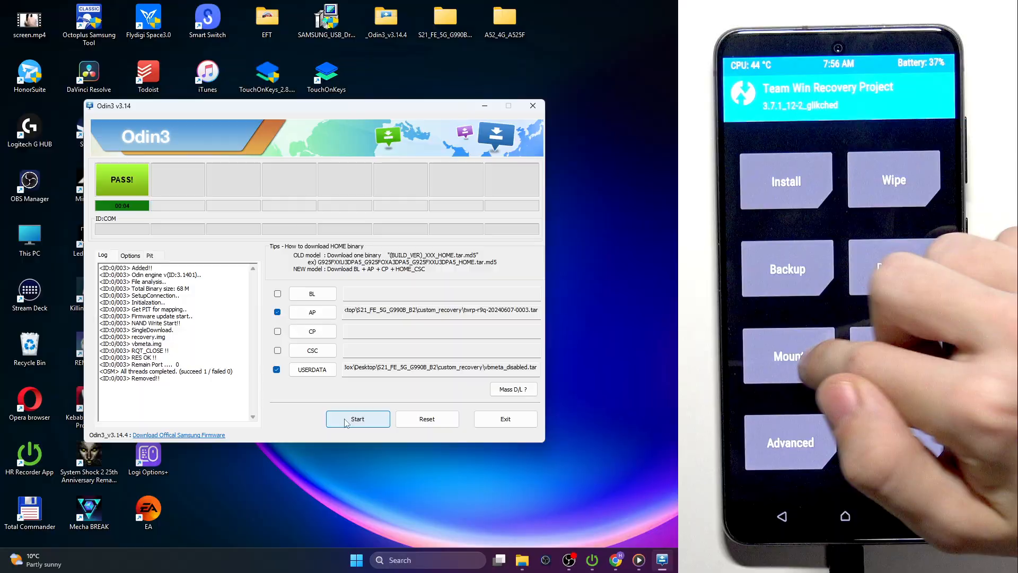
left_click(786, 357)
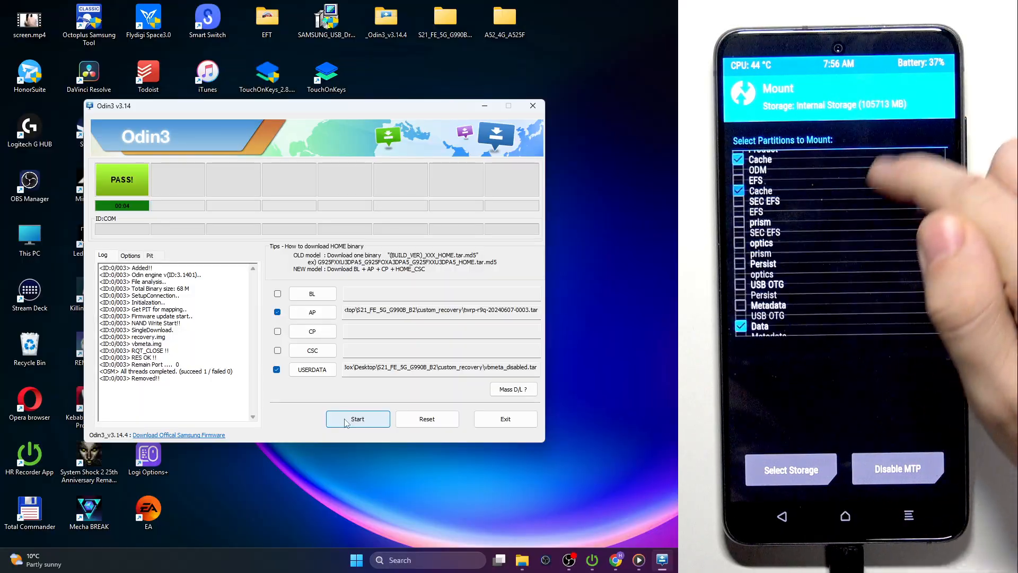
scroll("up", 3)
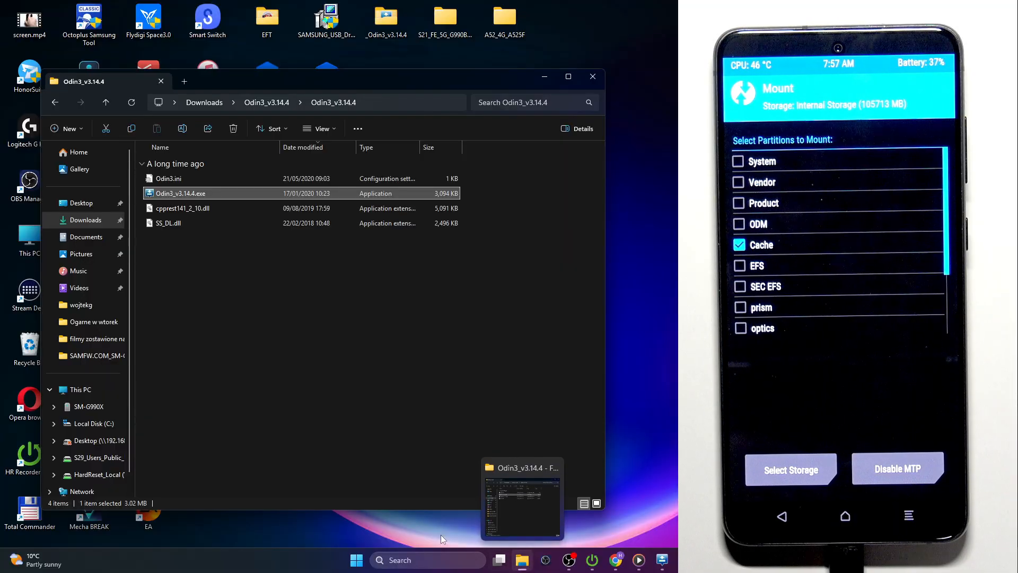
- Browse This PC > SM-G990X > Internal Storage holding the TWRP folder and UN1CA zip
left_click(88, 406)
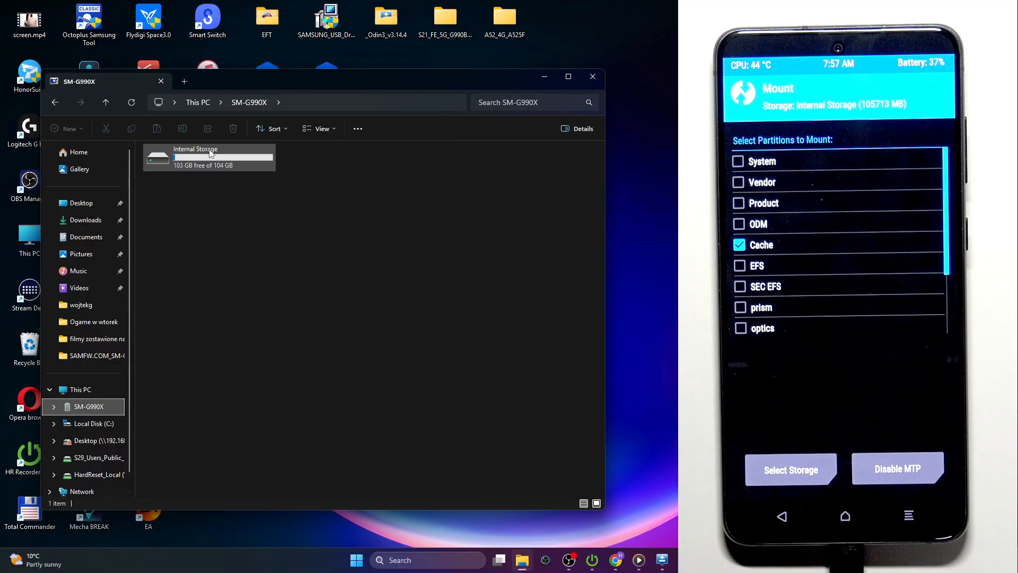
double_click(208, 157)
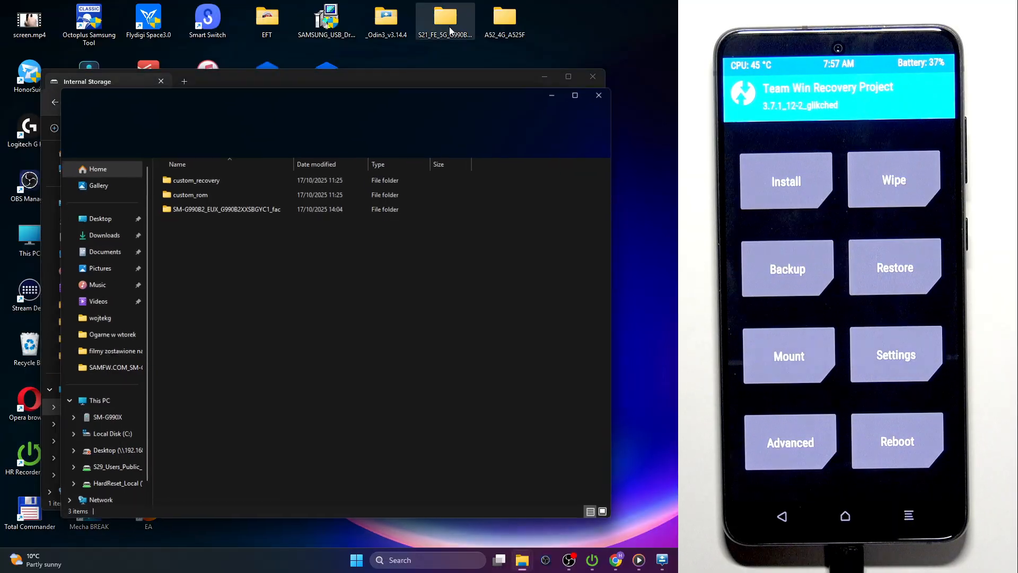
double_click(444, 16)
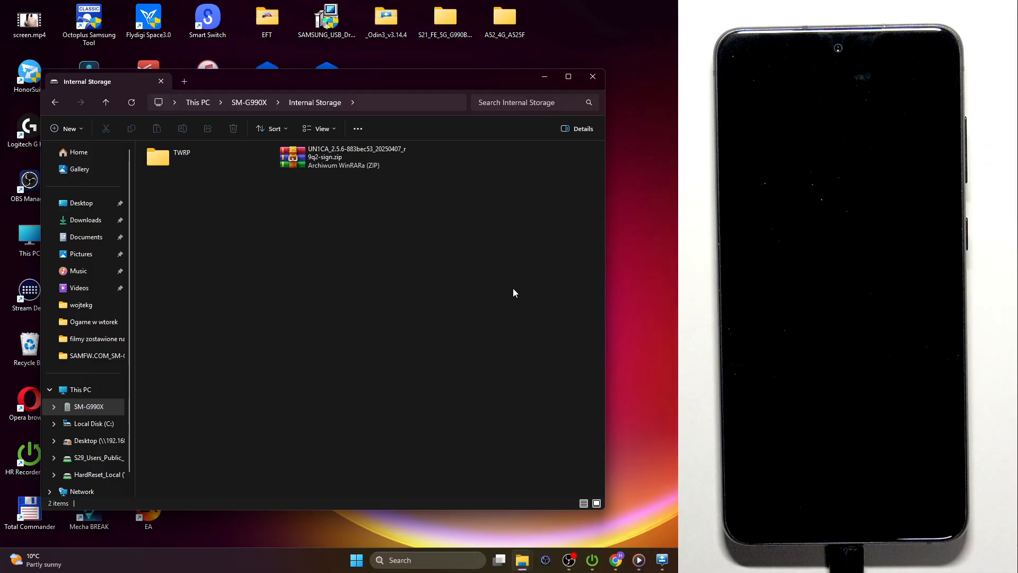
mouse_move(347, 250)
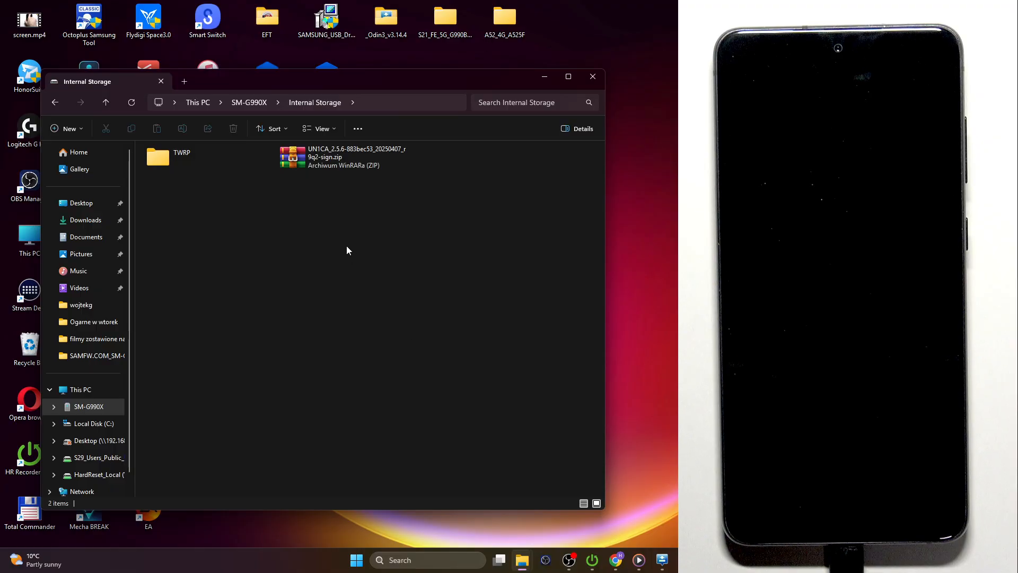
- Show the custom_rom folder with the UN1CA zip and launch a PowerShell terminal there
left_click(344, 157)
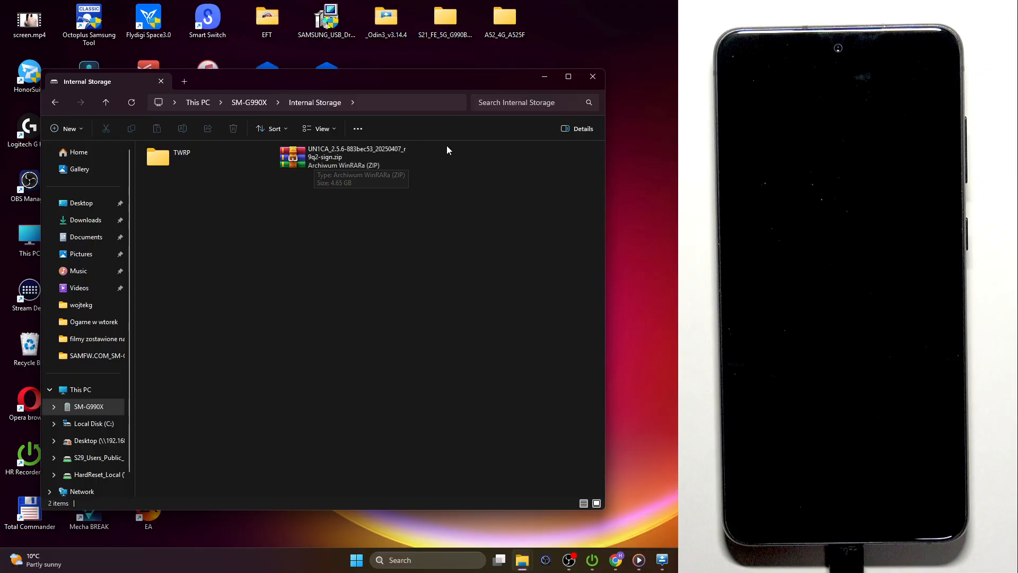
mouse_move(446, 16)
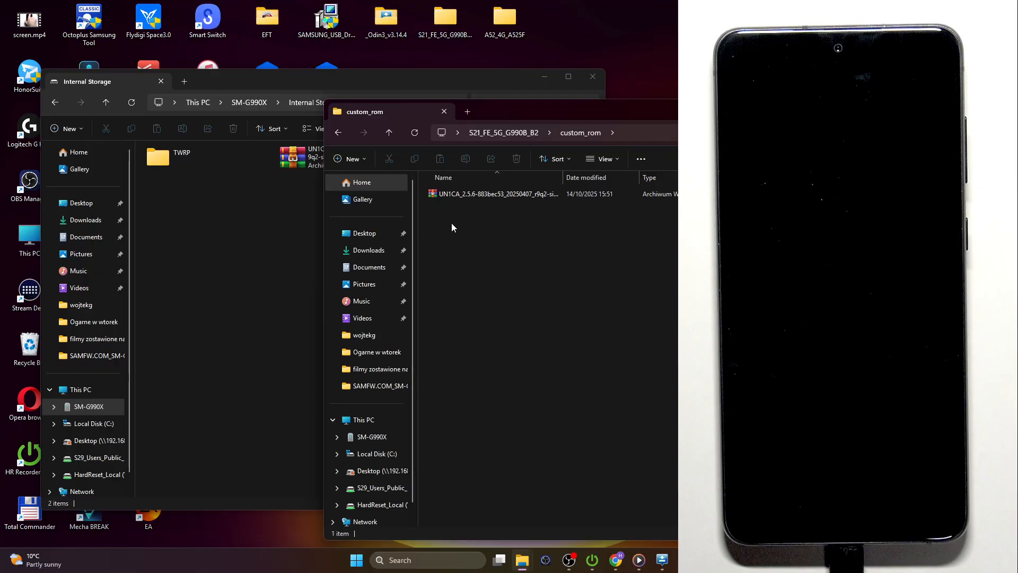
right_click(453, 233)
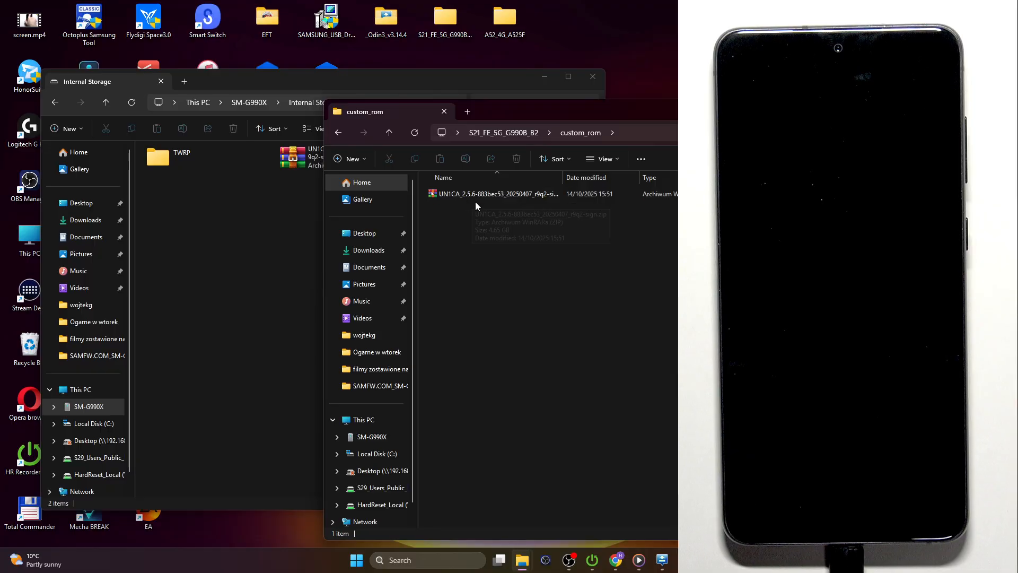
mouse_move(493, 193)
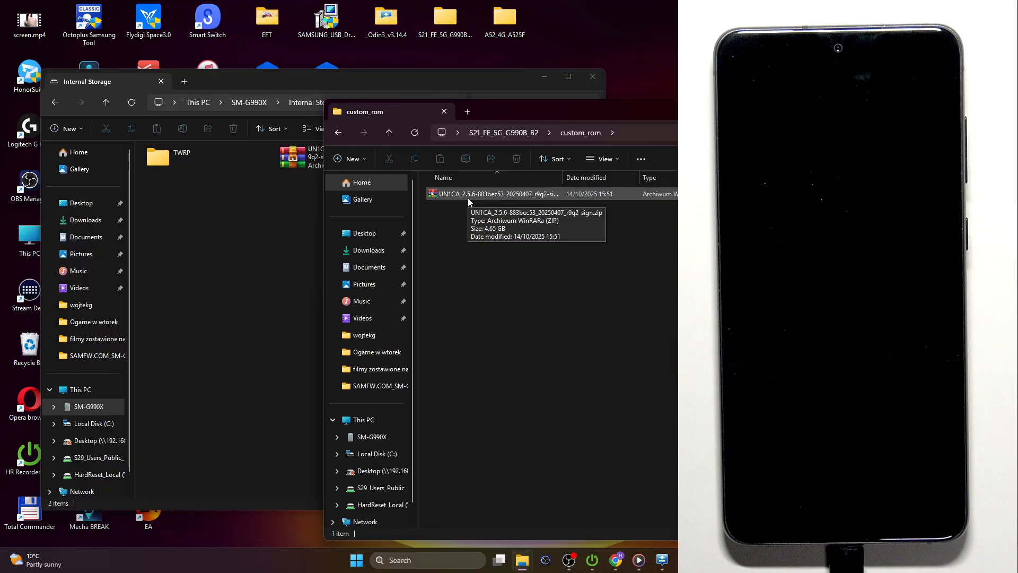
right_click(491, 257)
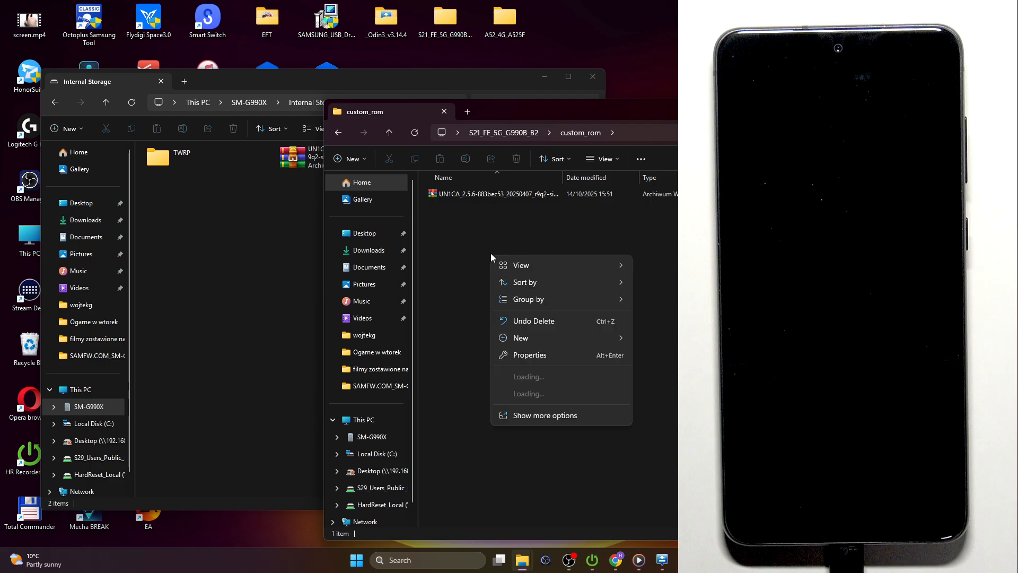
left_click(534, 397)
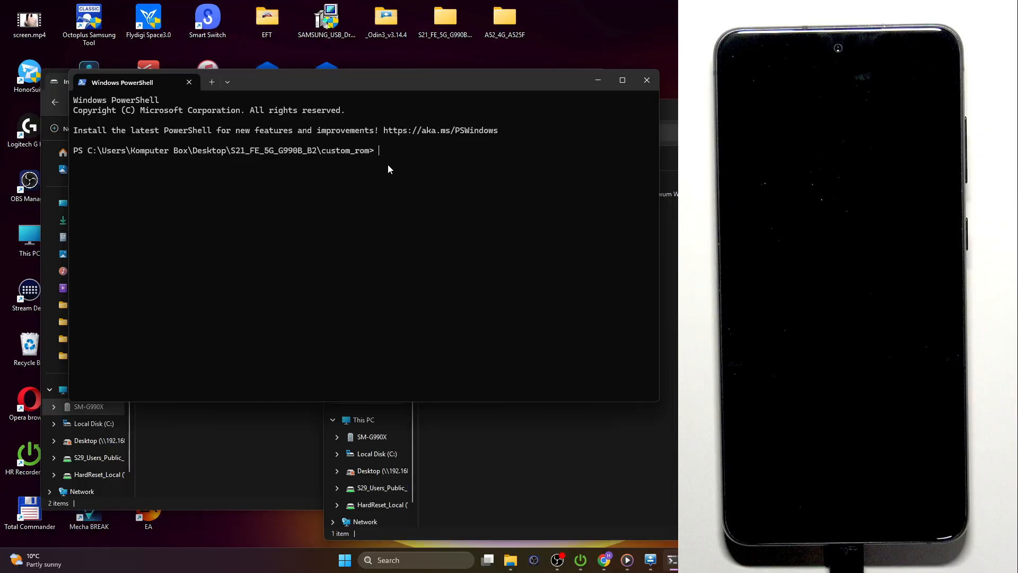
mouse_move(383, 159)
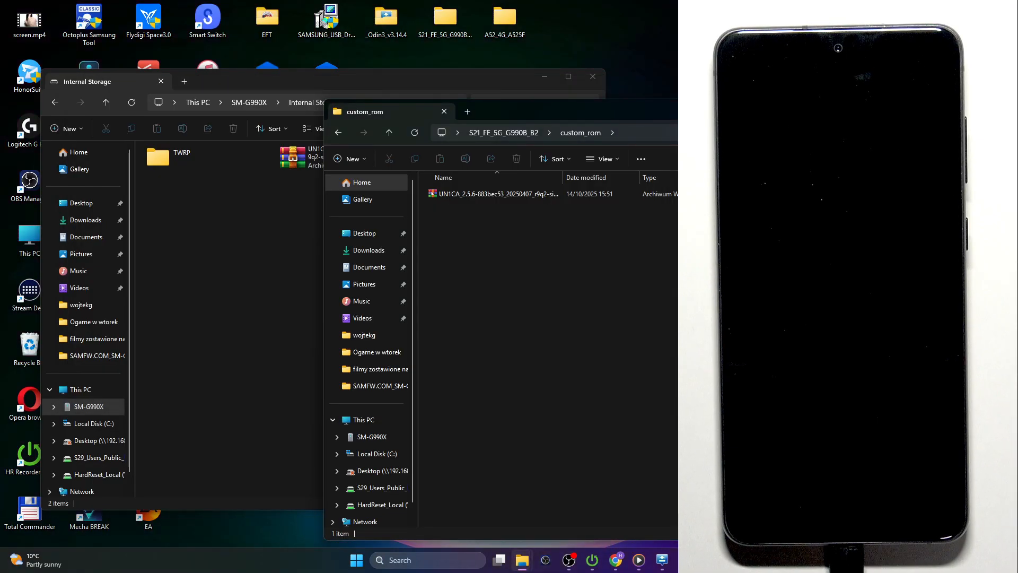
- From the TWRP main menu, choose Install and select the UN1CA ROM zip from internal storage to flash
left_click(444, 112)
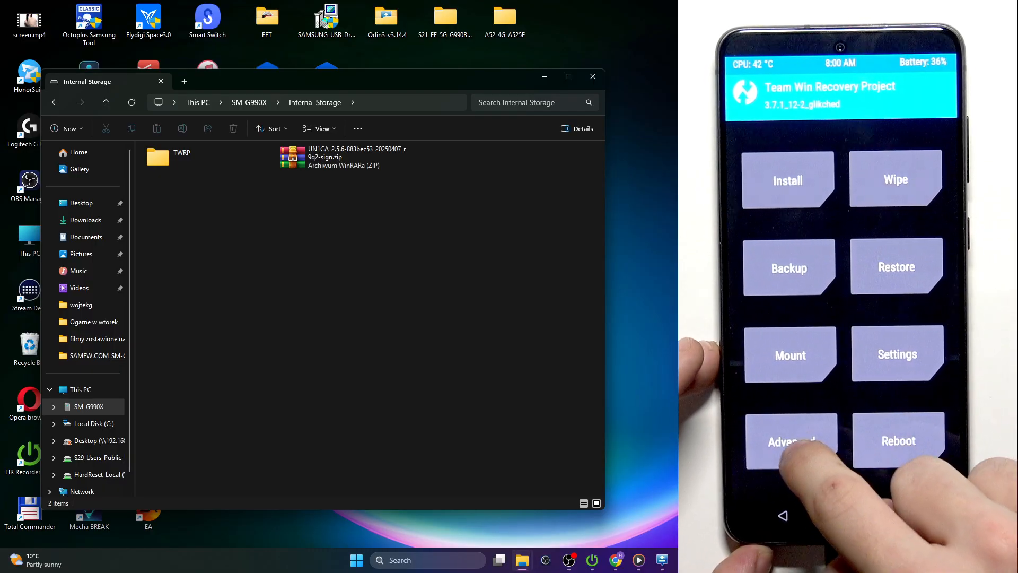
left_click(790, 440)
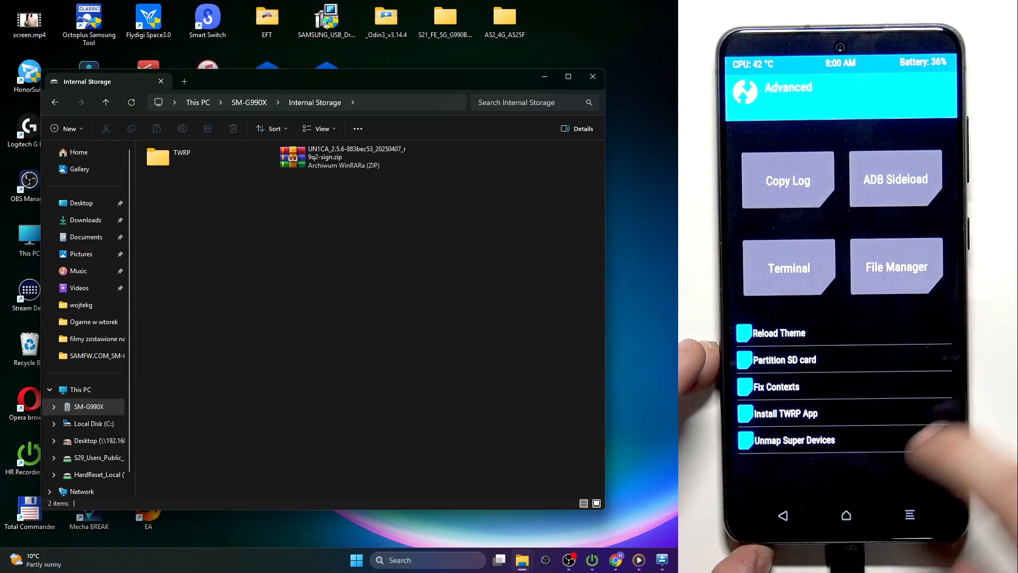
left_click(782, 516)
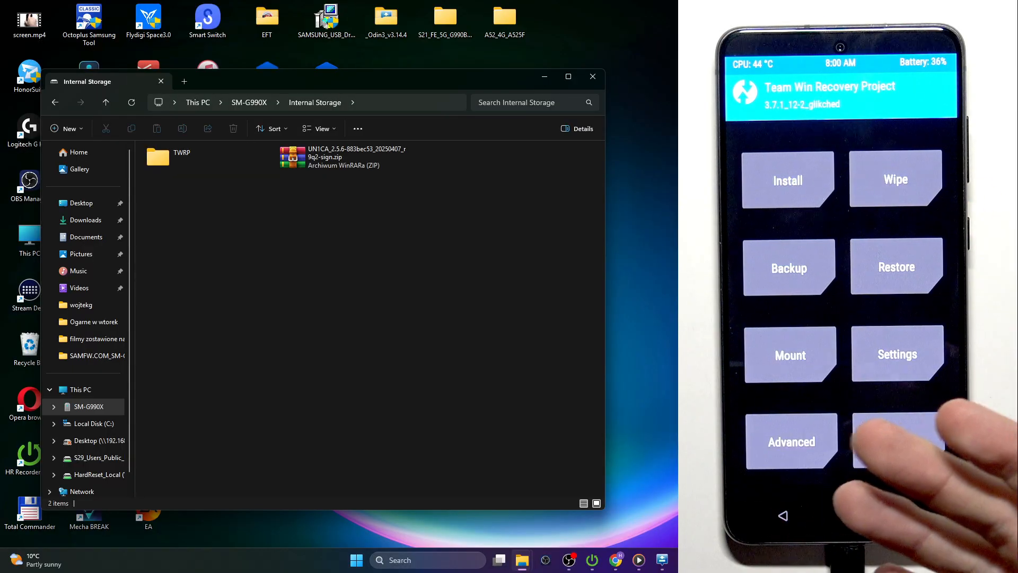
left_click(788, 180)
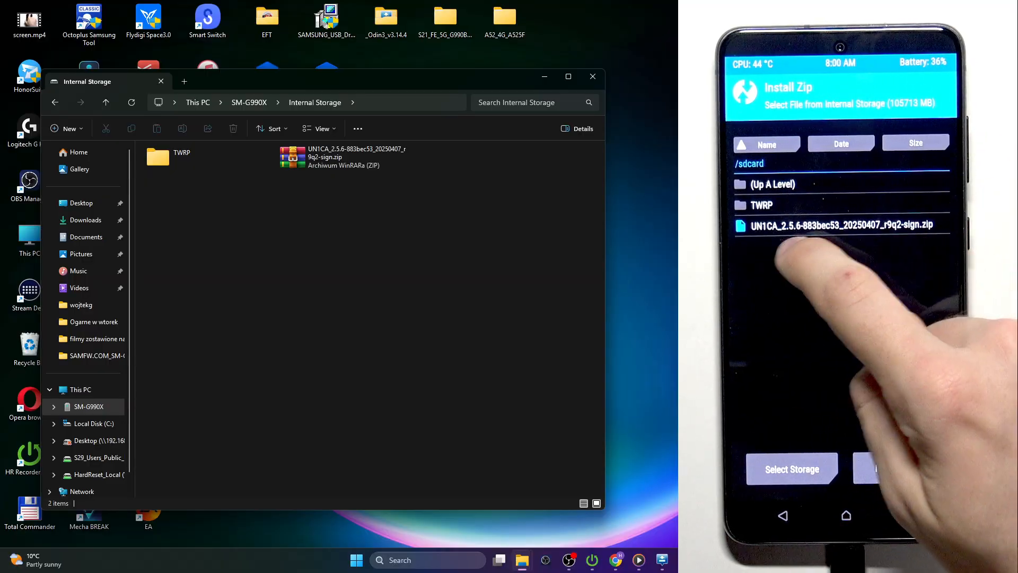
left_click(838, 224)
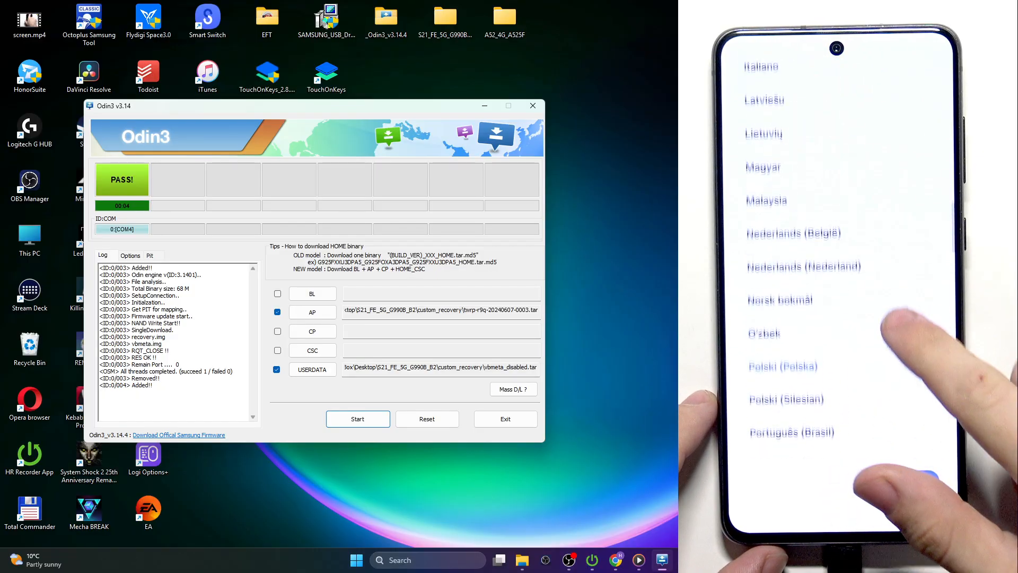
- Choose English (United States), continue past mobile network, accept the terms and finish setup to the home screen
scroll("up", 3)
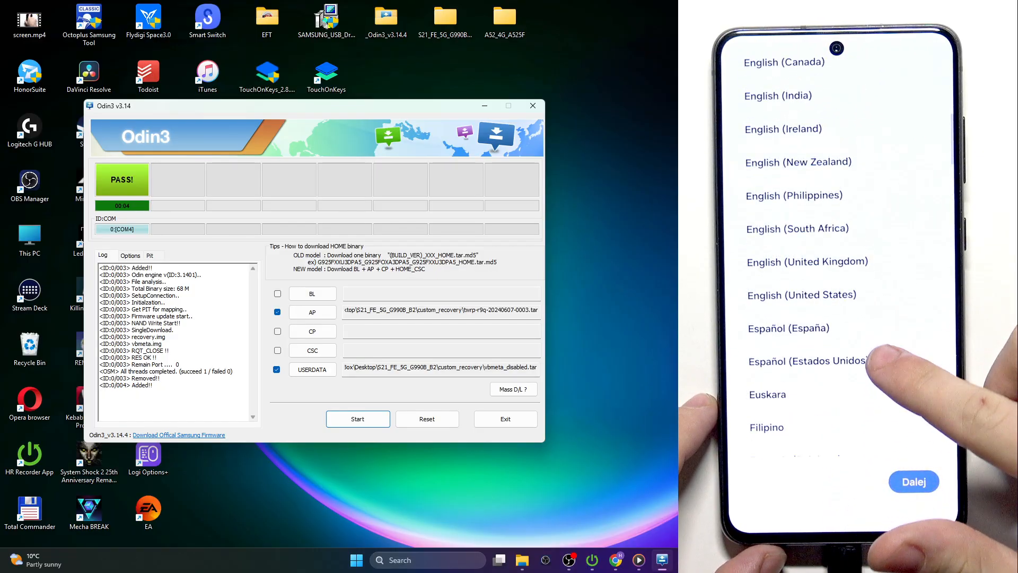
left_click(802, 294)
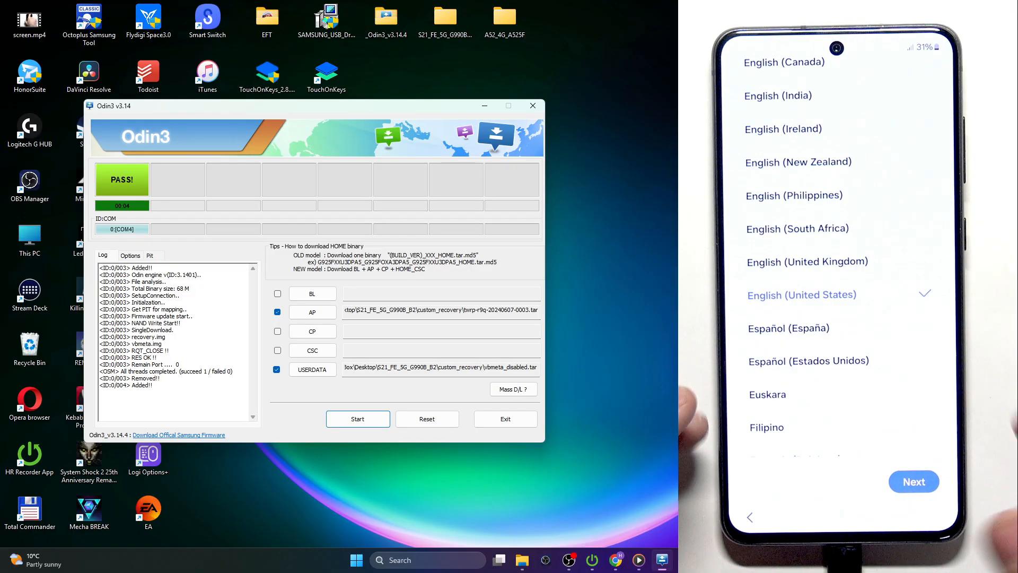
left_click(914, 482)
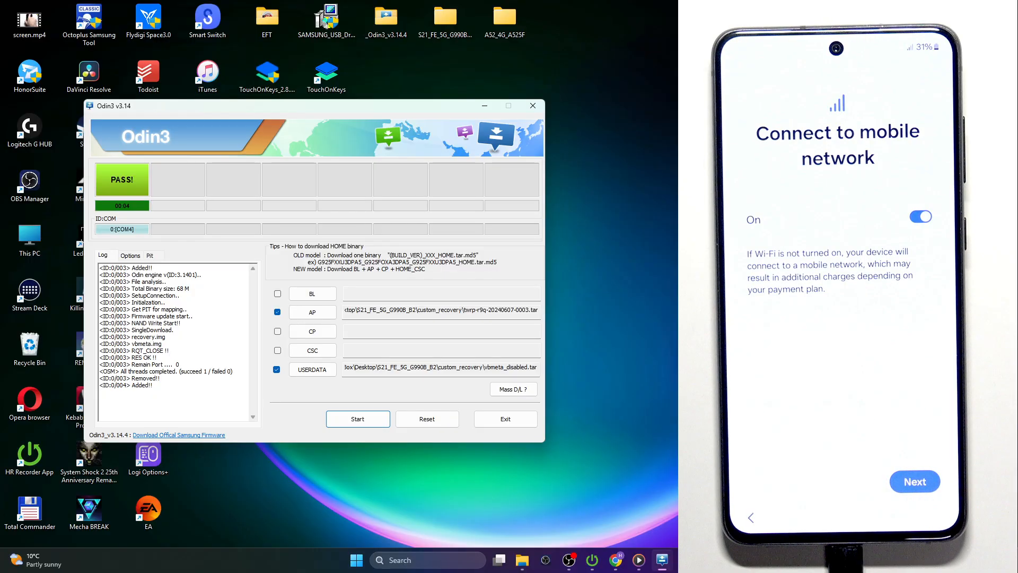
left_click(914, 481)
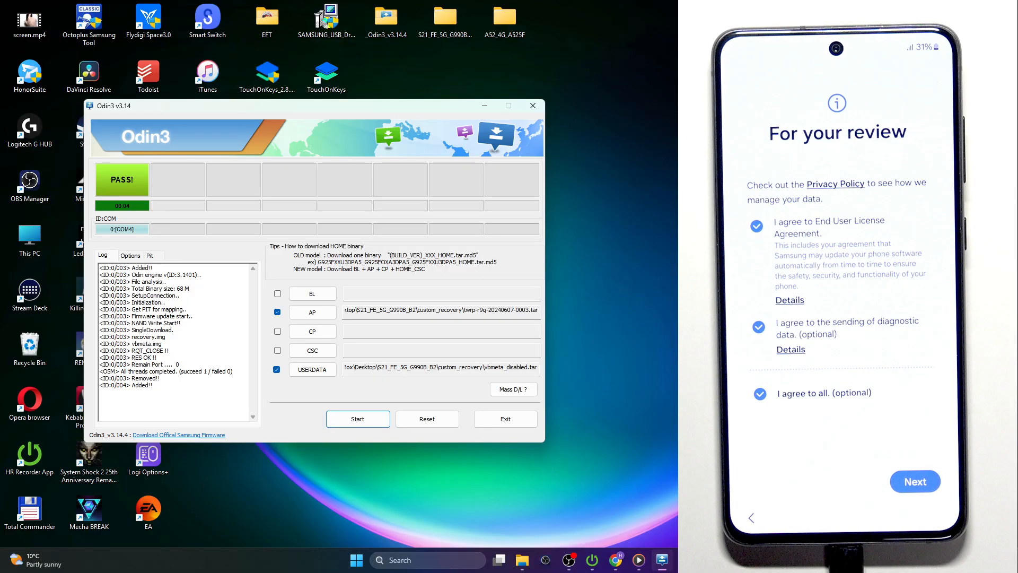
left_click(916, 481)
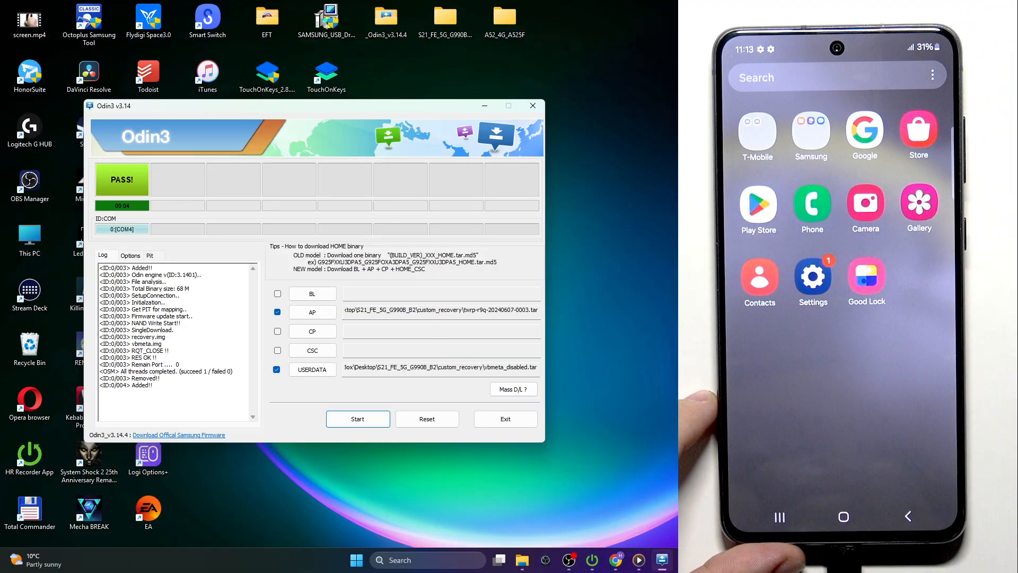
- In Settings, scroll down to About phone and review the Galaxy S21 FE 5G details
left_click(813, 279)
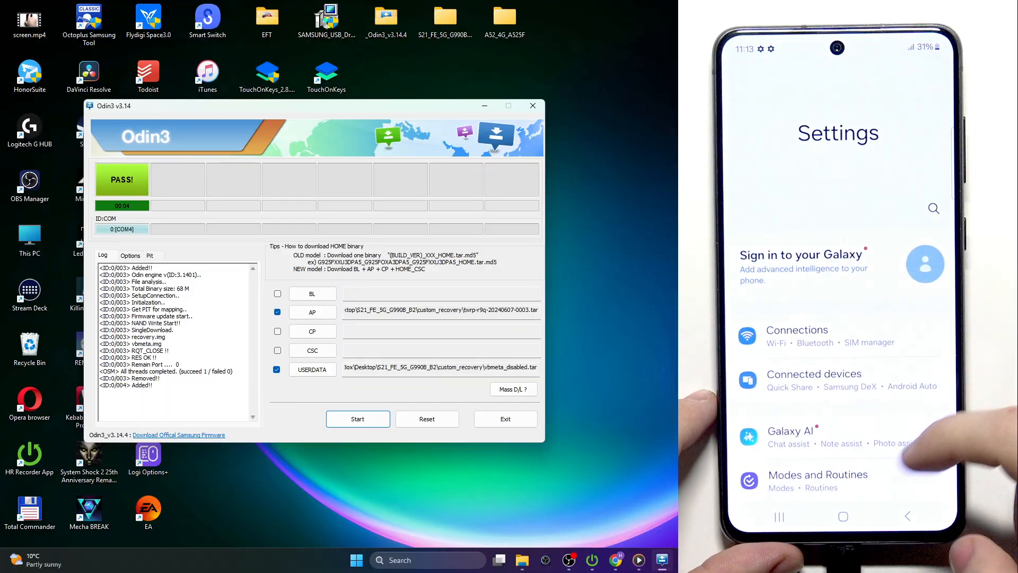
scroll("up", 3)
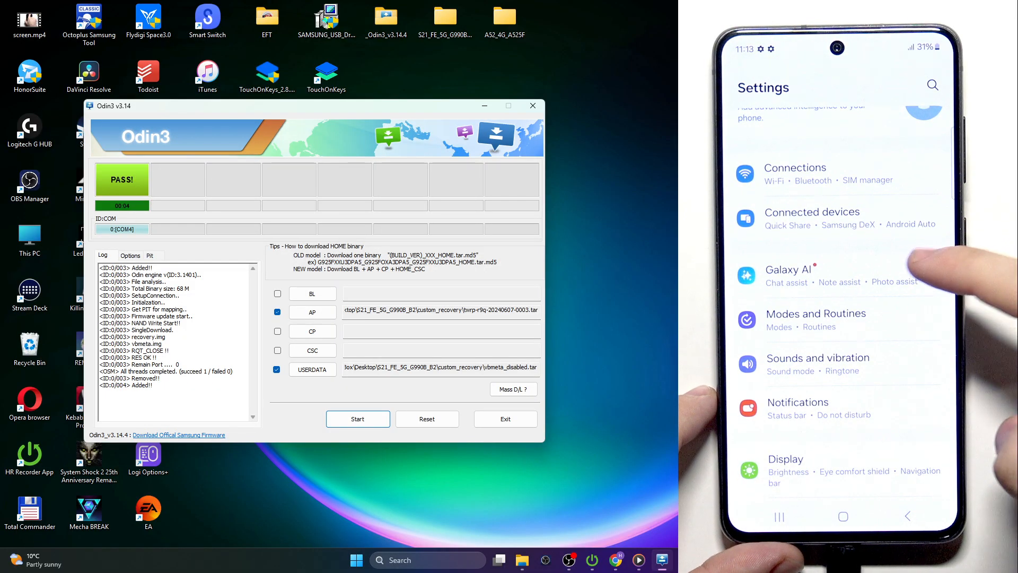
left_click(788, 268)
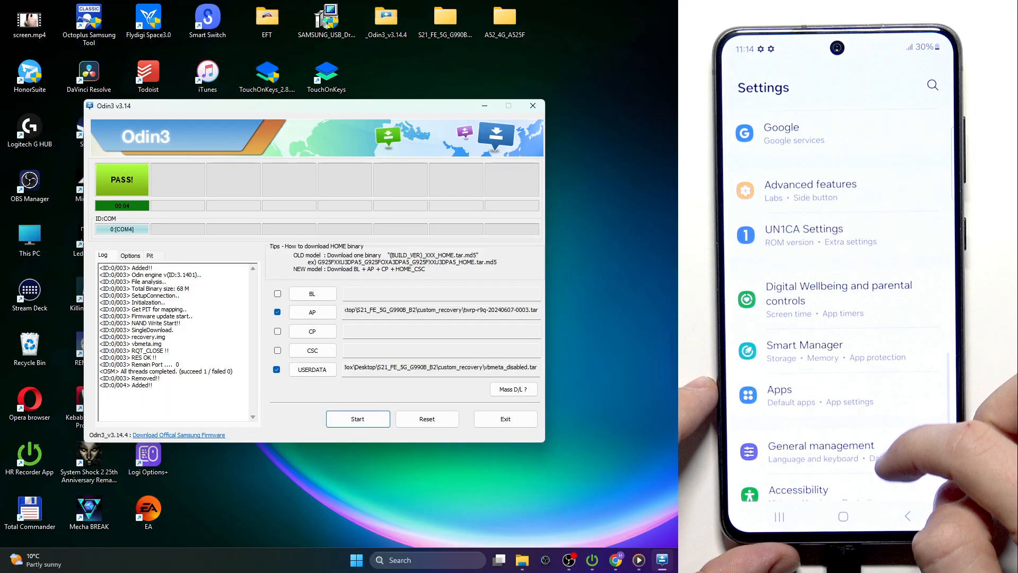
scroll("up", 3)
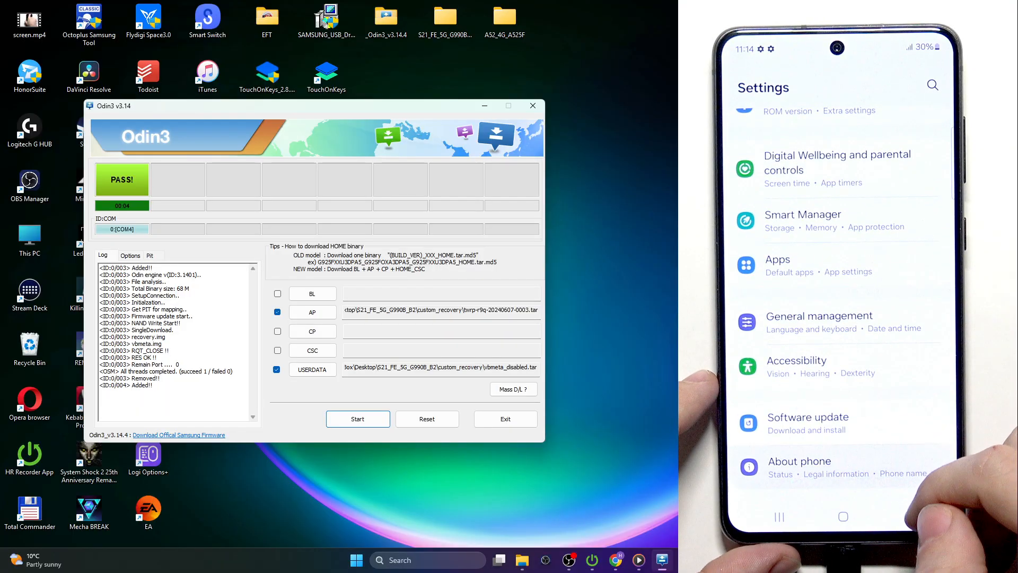
left_click(799, 467)
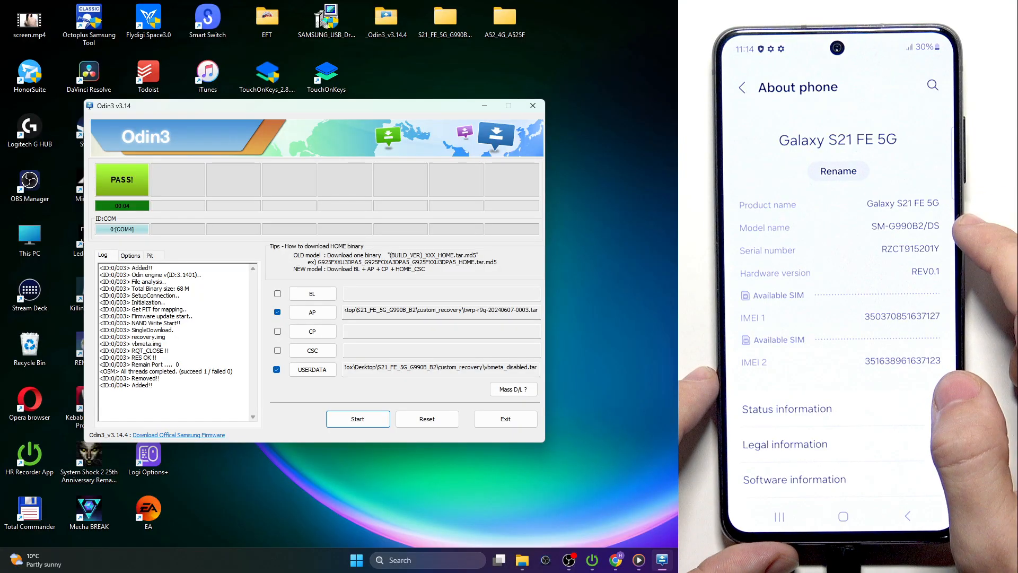
scroll("down", 3)
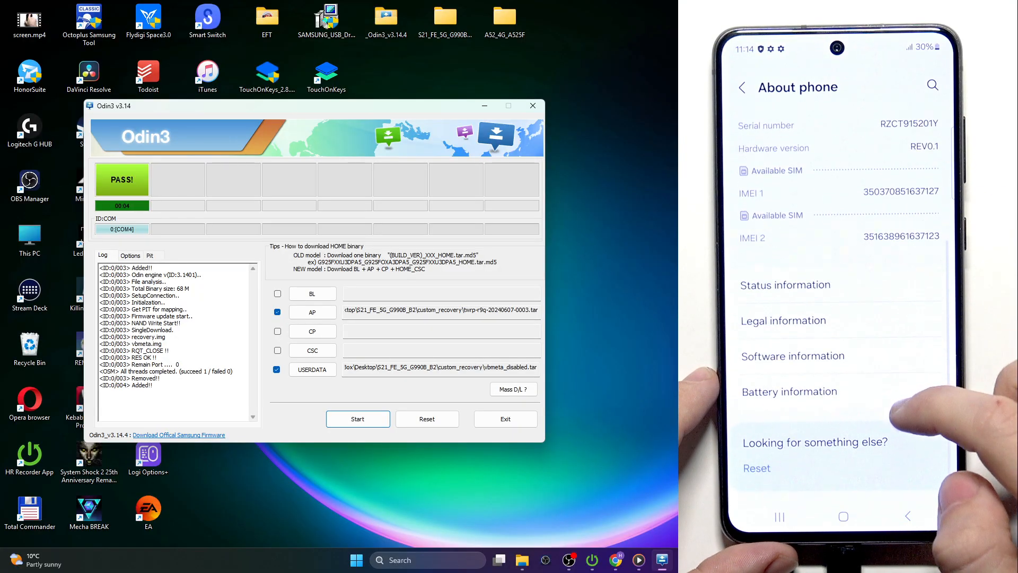
scroll("up", 3)
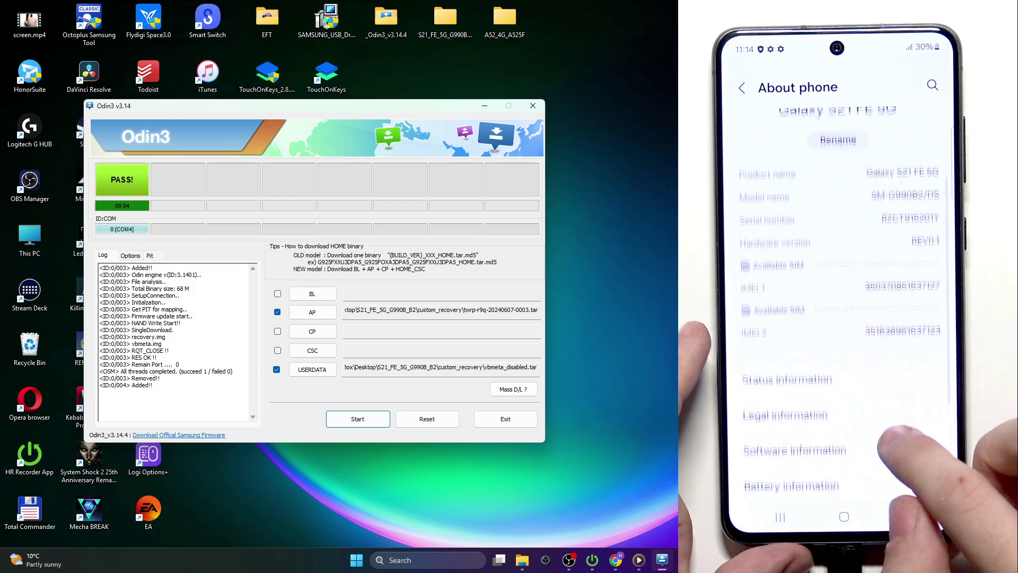
- Return to the main Settings list and go into Advanced features
left_click(743, 88)
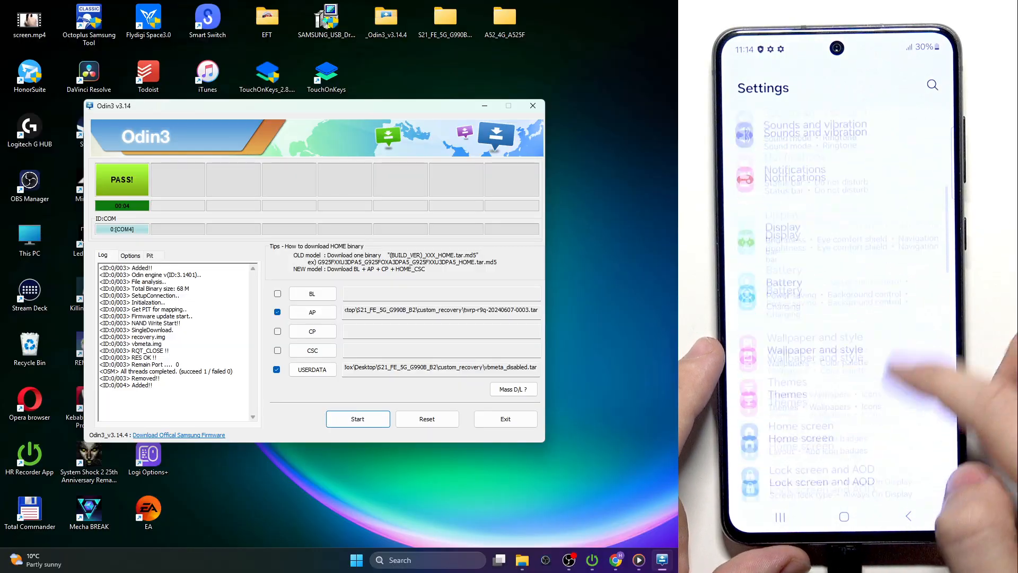
scroll("down", 3)
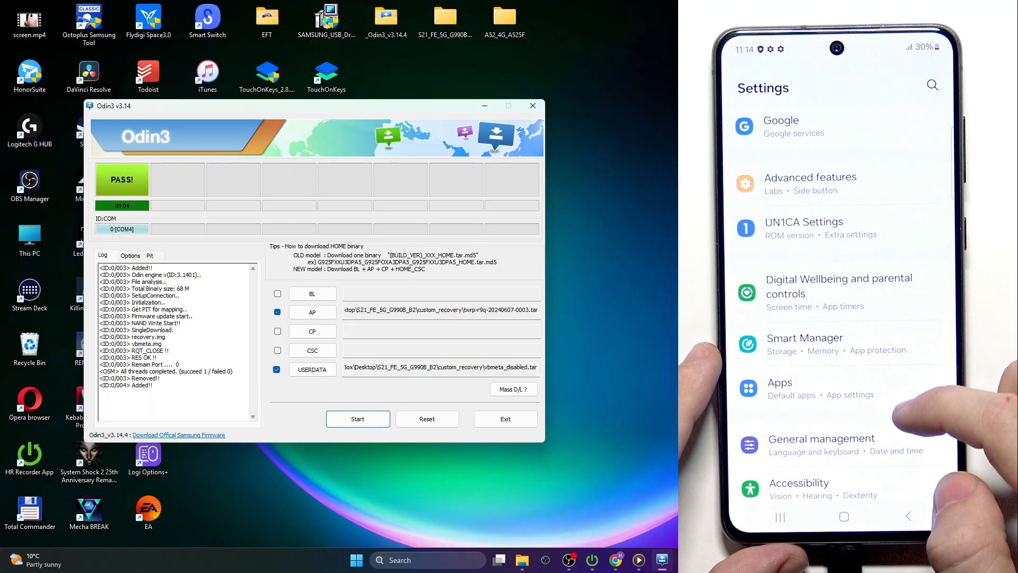
left_click(809, 184)
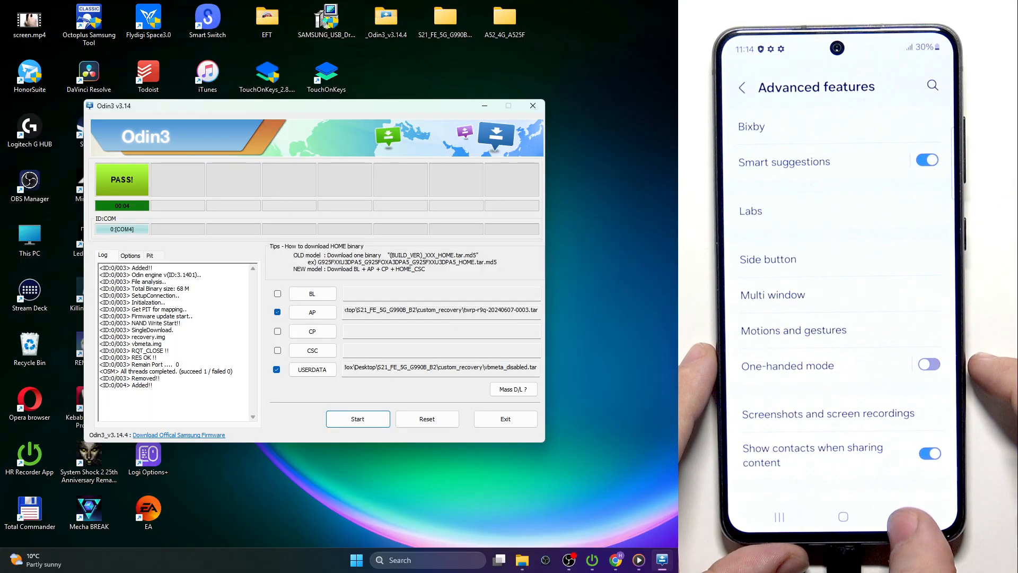